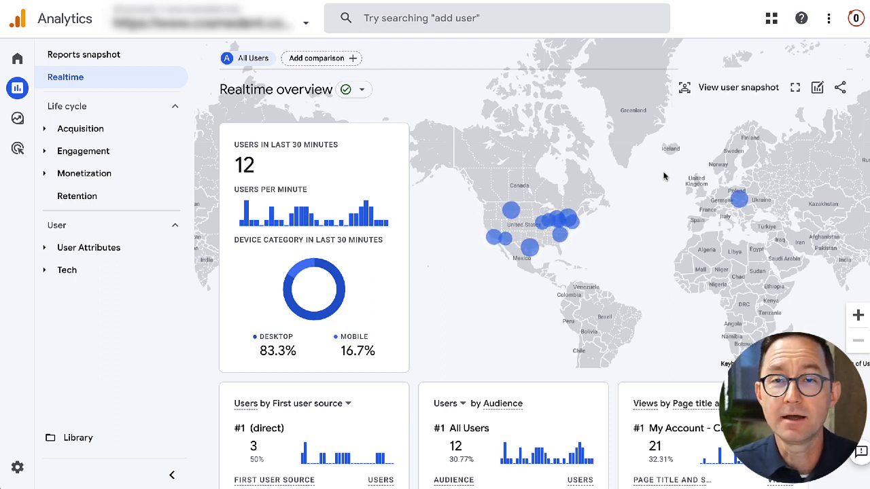
mouse_move(498, 211)
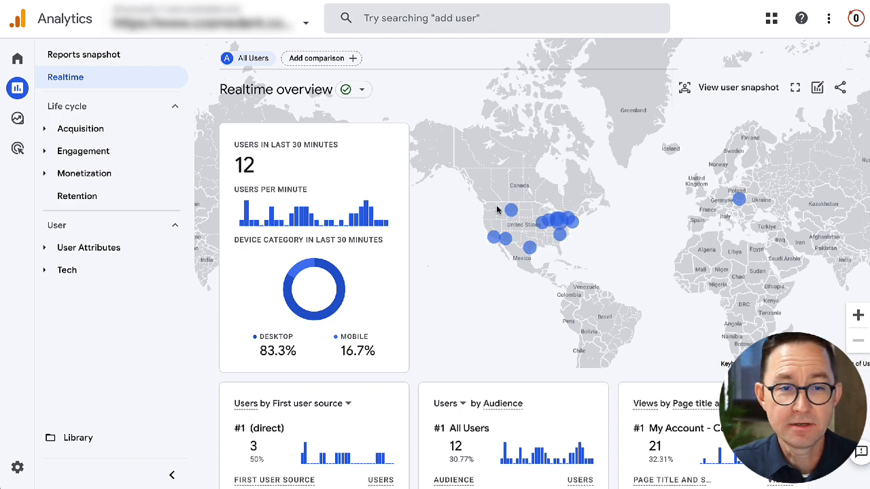
- Create a blank free-form exploration from the Explore section
click(17, 87)
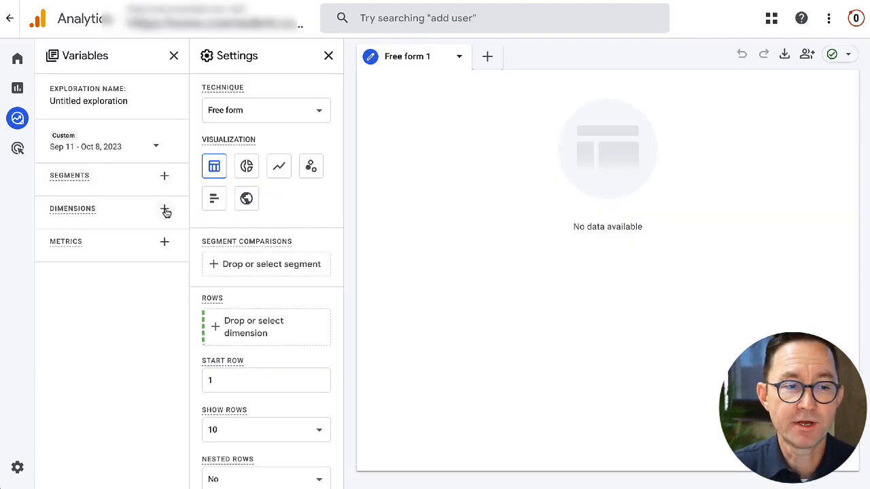
- Search for and add the Session source / medium dimension
click(164, 212)
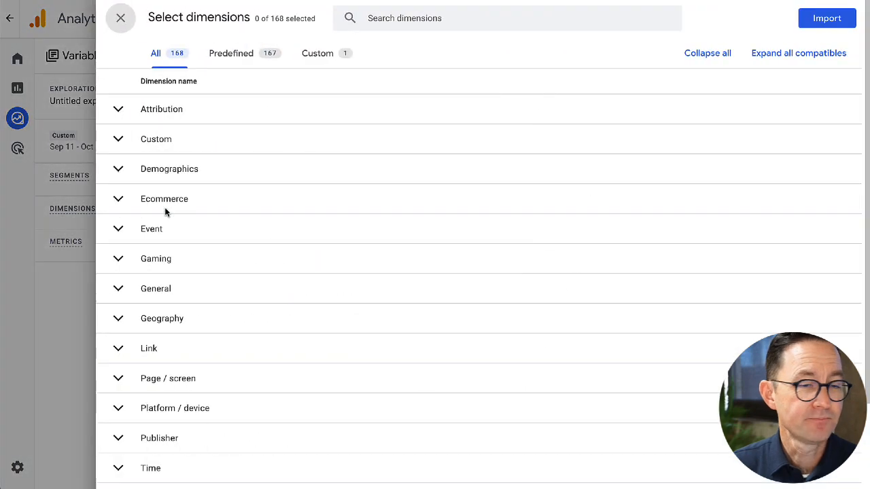
click(507, 18)
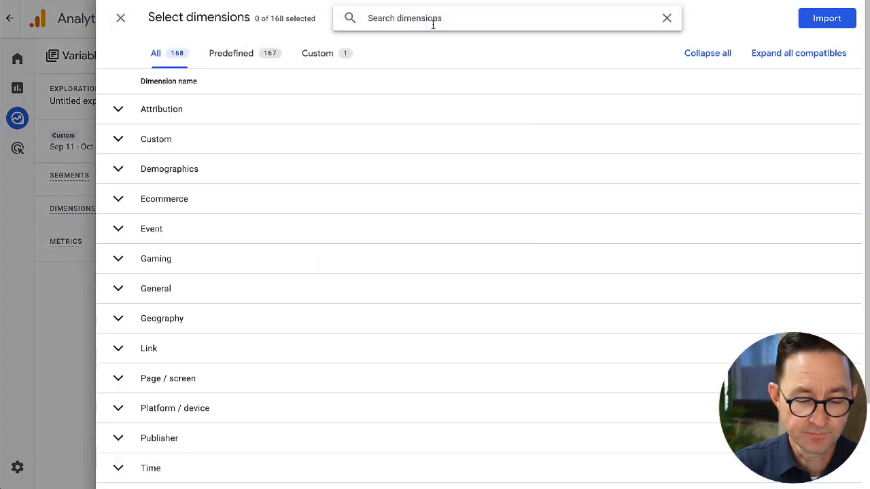
text(s)
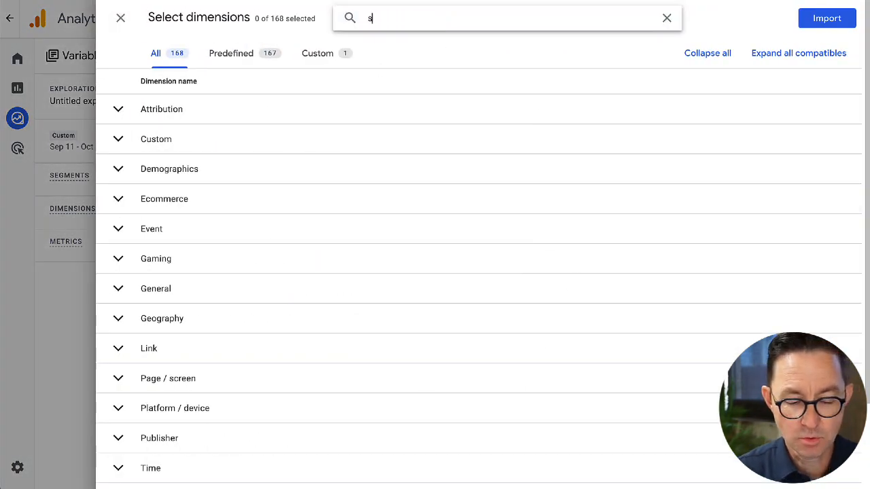
text(ource)
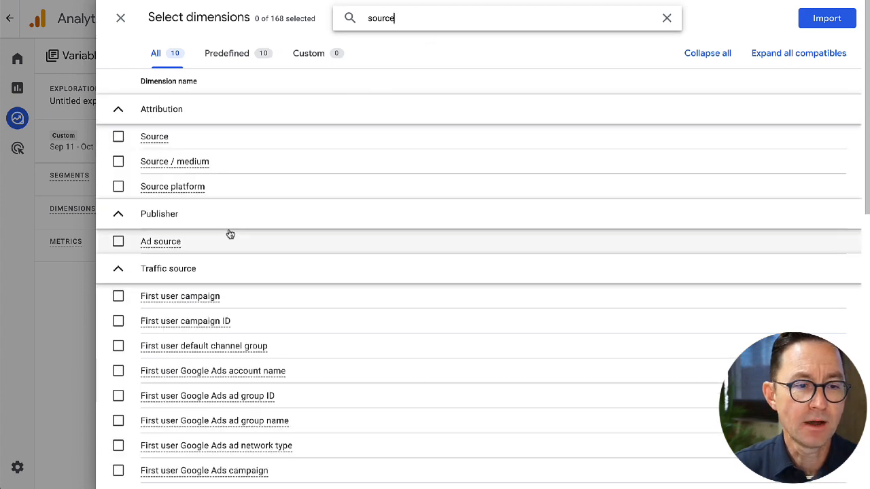
mouse_move(200, 142)
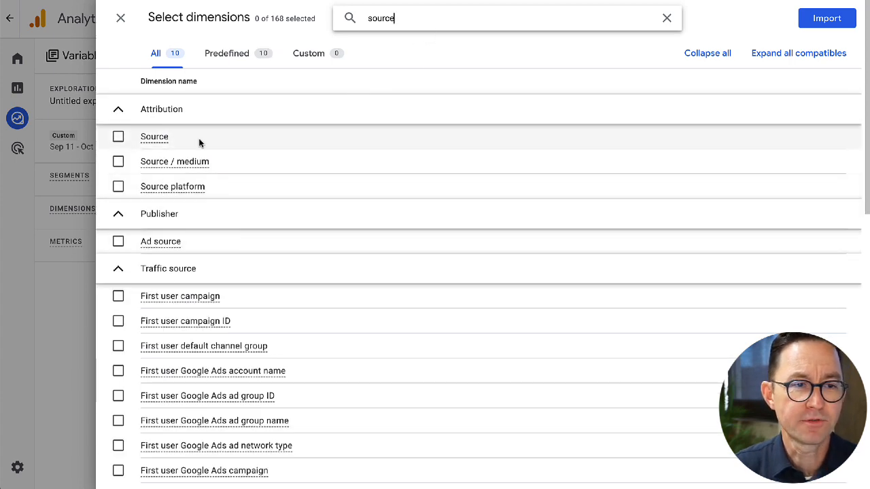
scroll(down, 3)
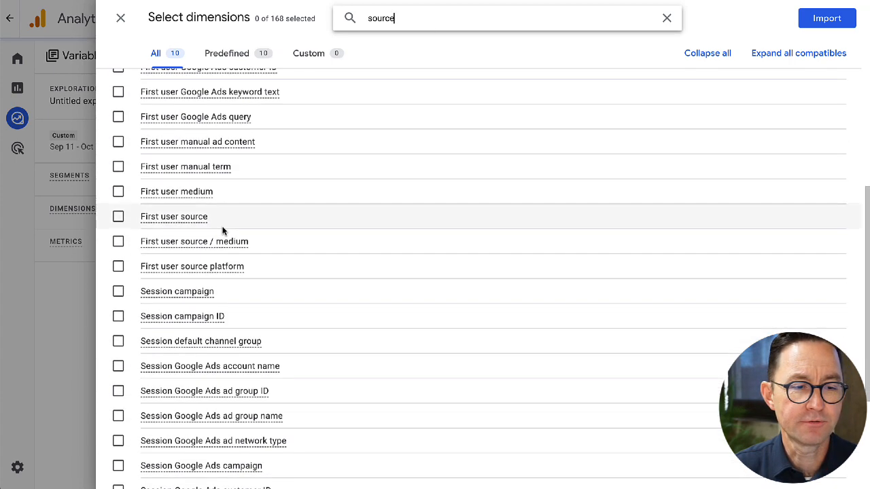
scroll(down, 3)
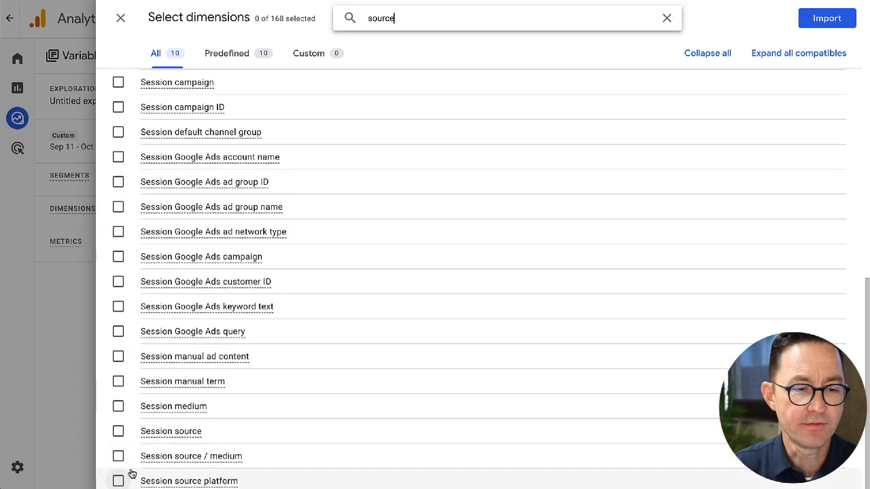
click(118, 456)
text(s)
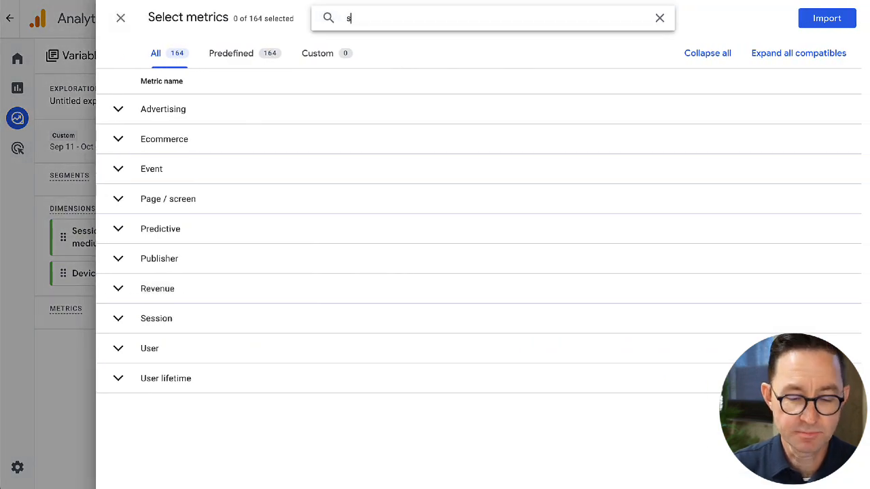
- Add Sessions, Session conversion rate and Gross purchase revenue as metrics
text(ession)
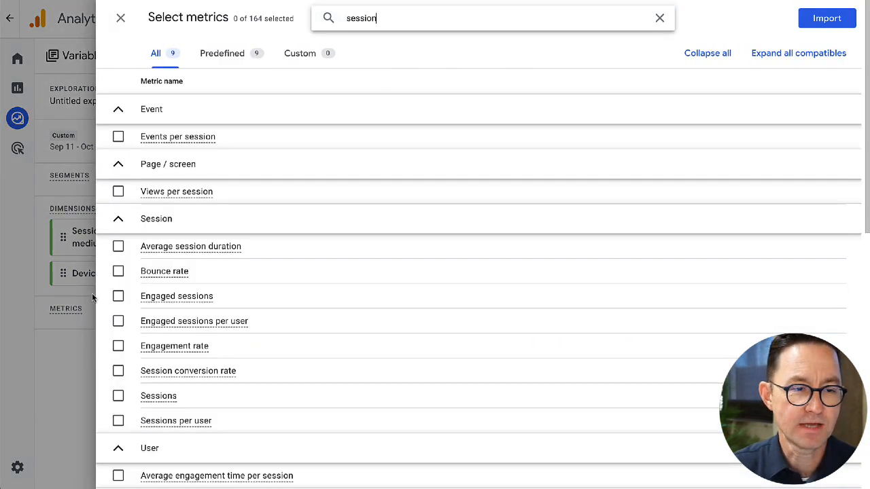
click(118, 395)
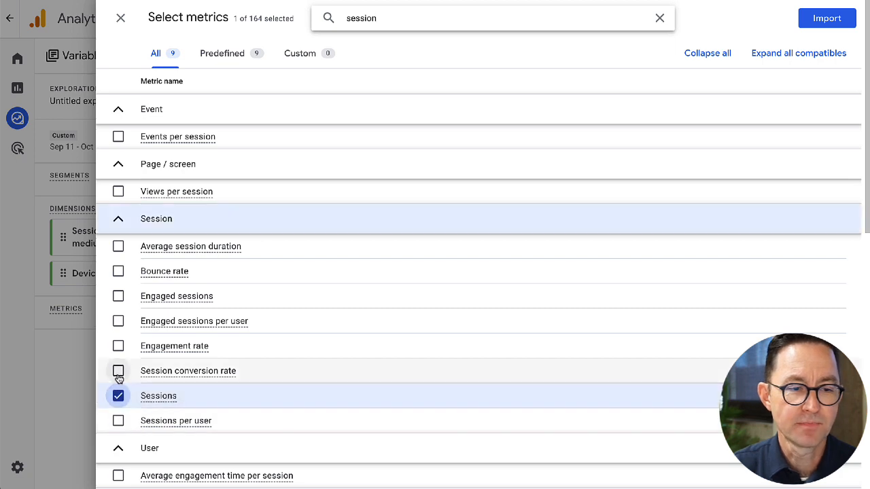
click(117, 371)
text(revenu)
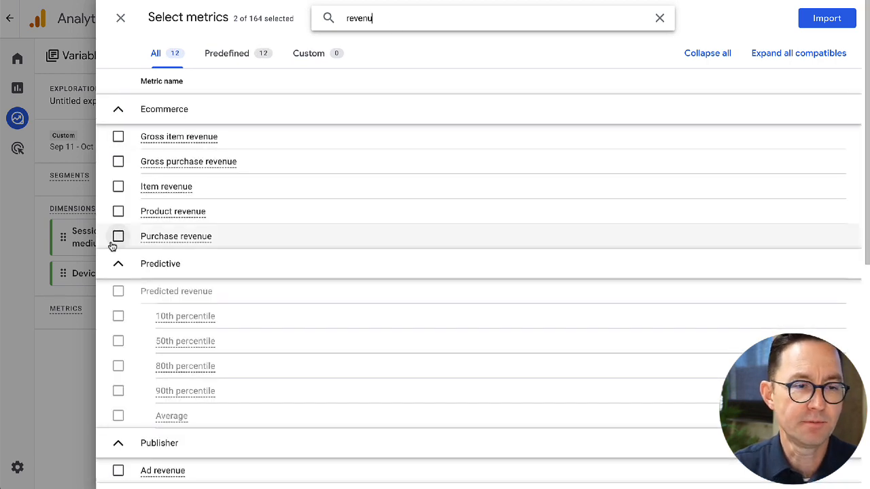
click(117, 161)
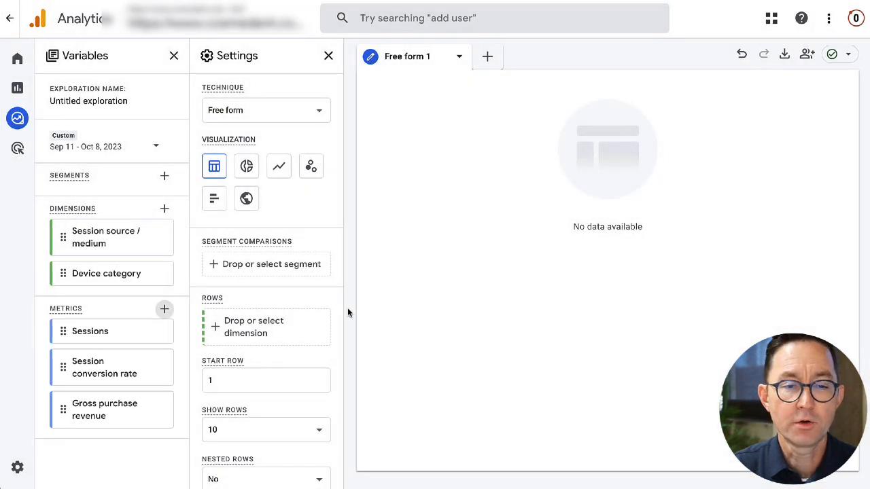
mouse_move(112, 367)
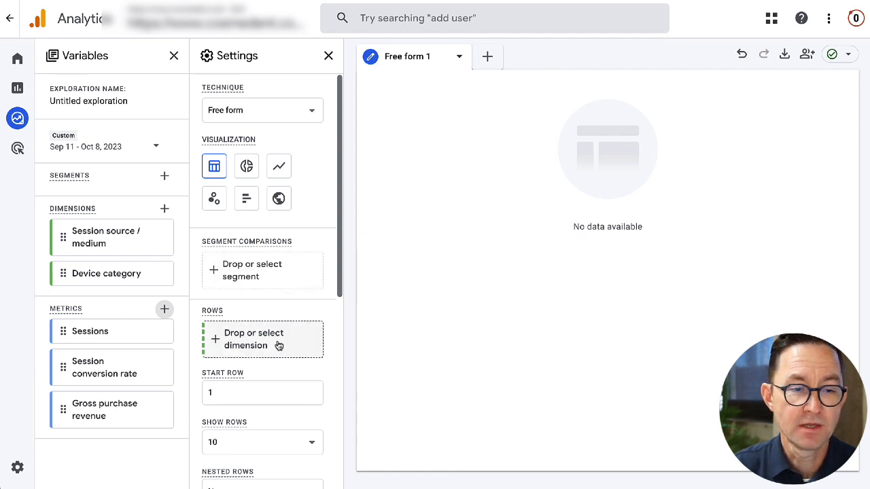
- Use Session source / medium as table rows and add the metrics as values
drag(105, 237, 262, 340)
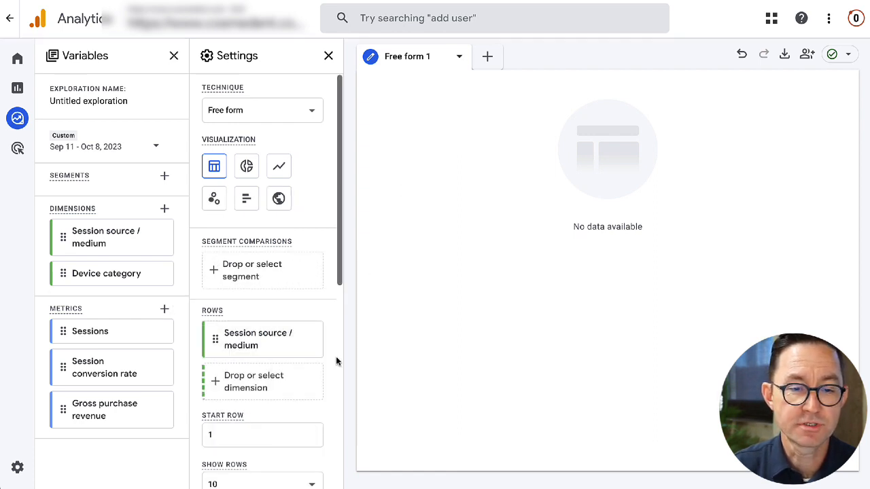
scroll(down, 3)
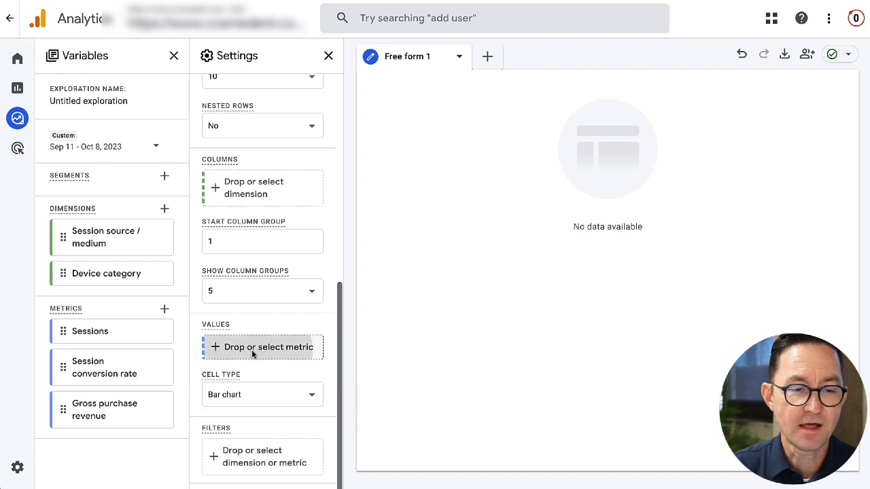
click(261, 348)
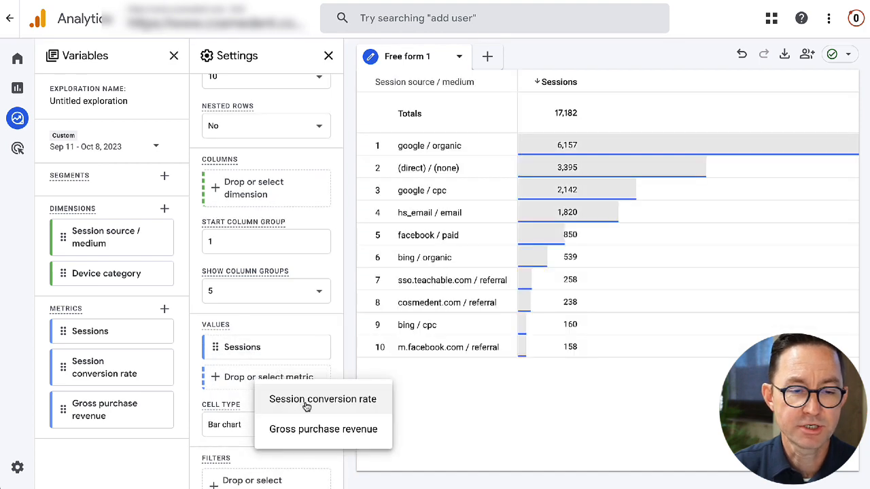
click(322, 399)
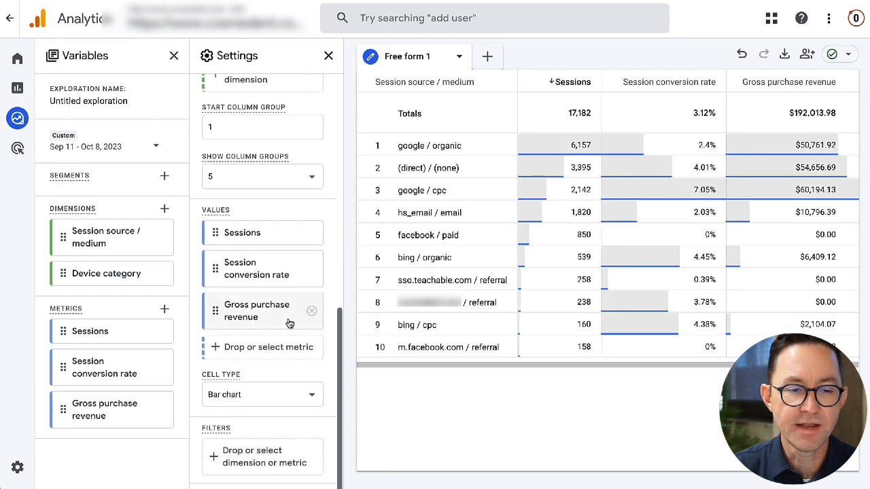
- Filter the table to Session source / medium containing 'cpc'
click(268, 347)
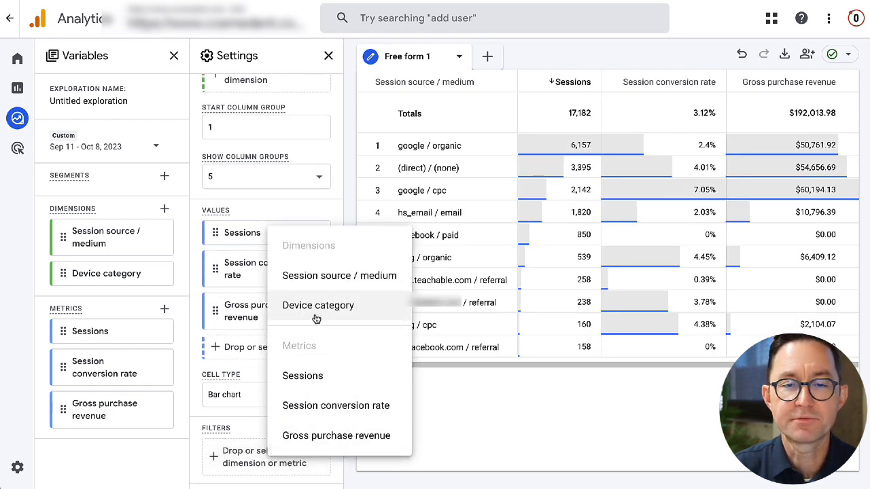
mouse_move(322, 287)
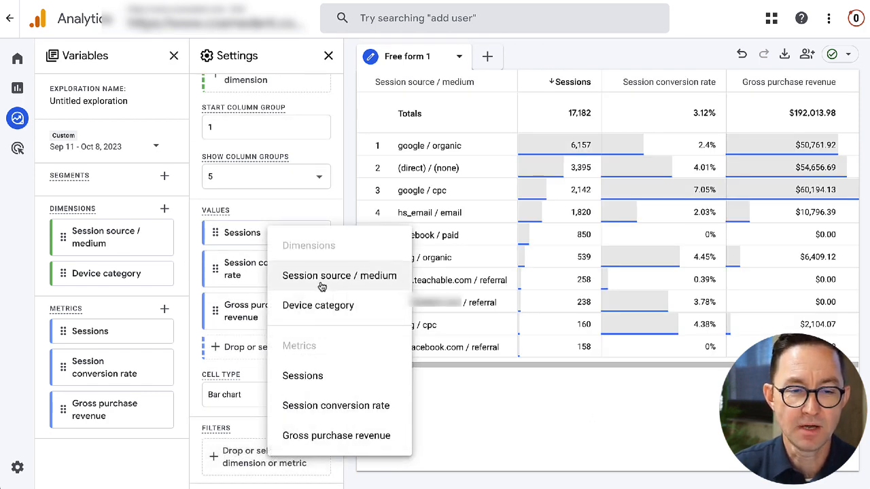
click(340, 275)
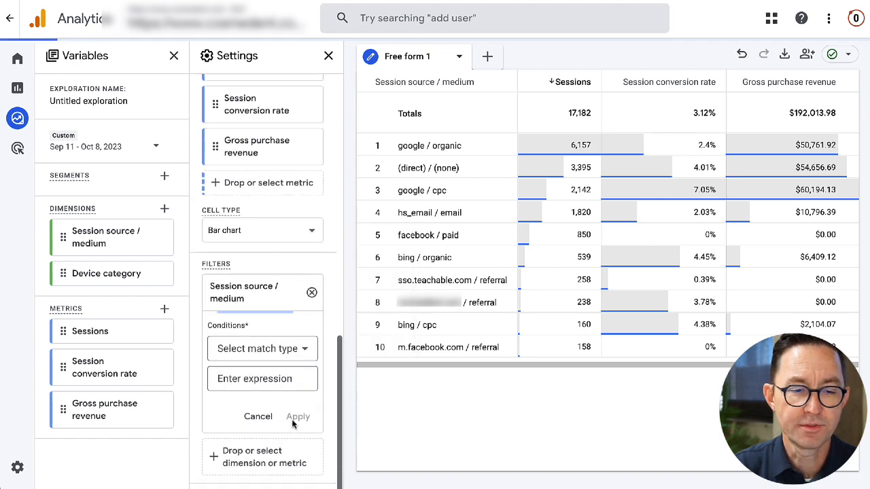
click(262, 349)
text(cpc)
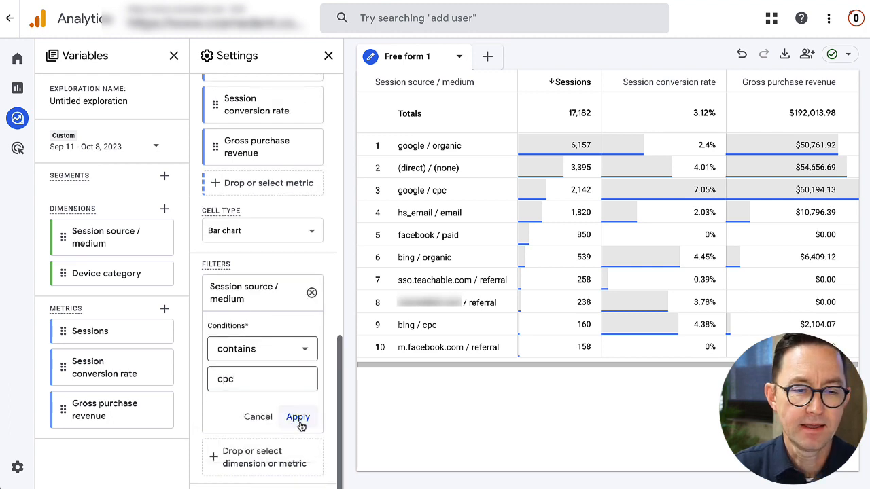
click(297, 417)
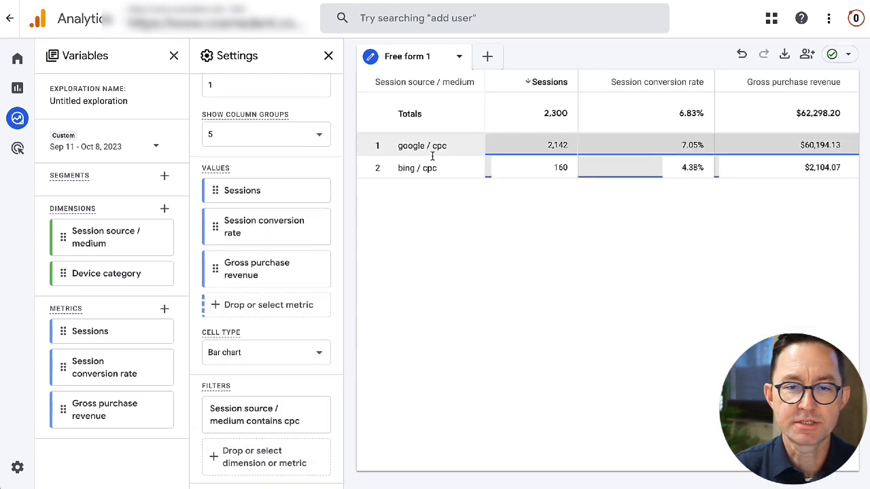
- Set the exploration date range to Jan 1 – Sep 30, 2023
click(102, 146)
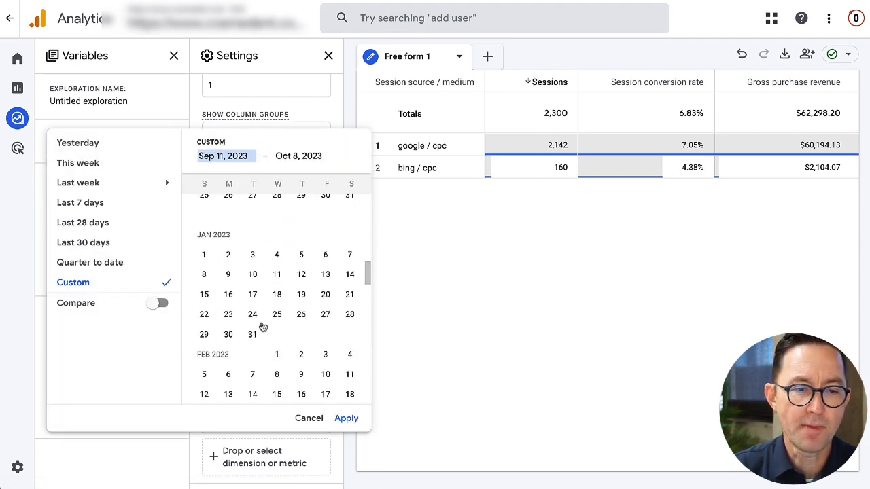
click(203, 277)
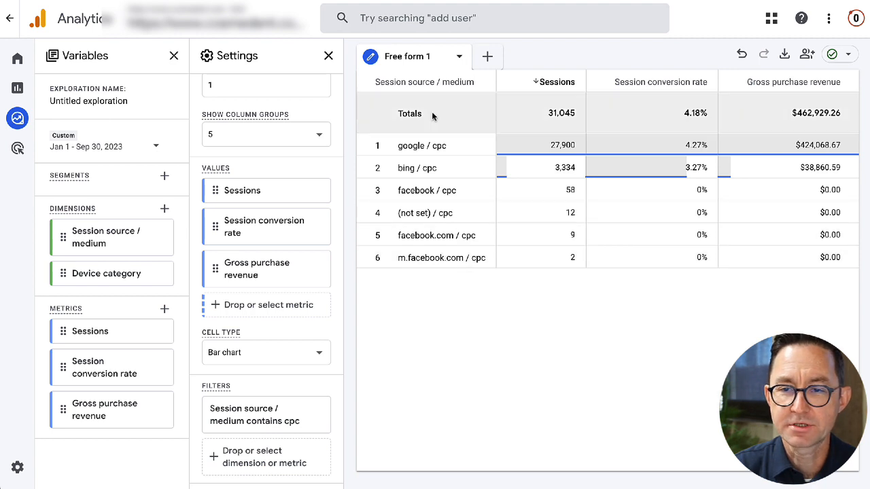
mouse_move(508, 145)
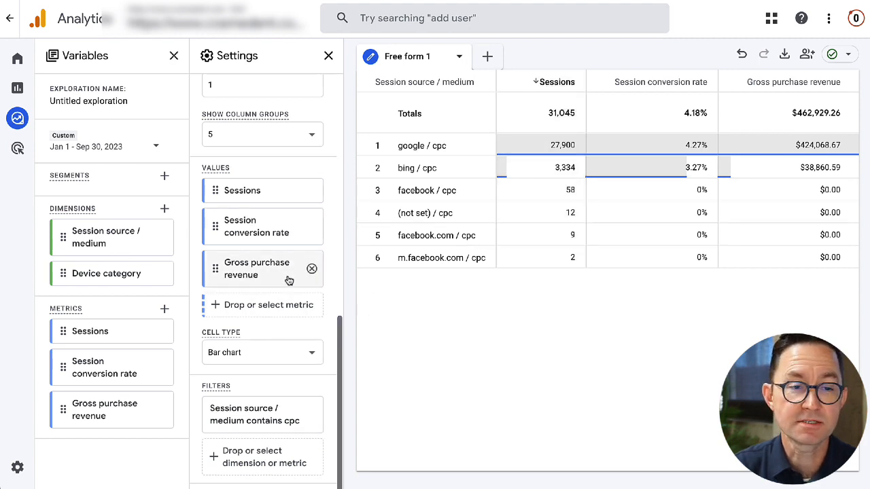
scroll(up, 3)
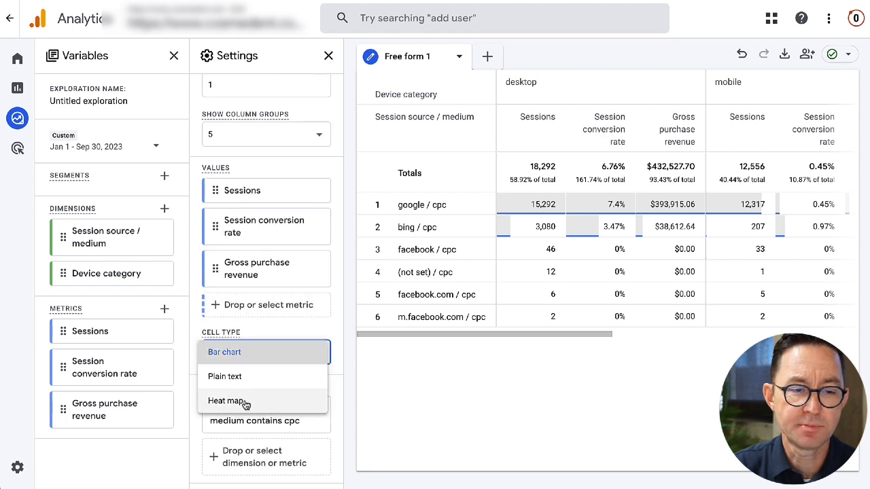
- Switch the table's cell type to Heat map
click(227, 400)
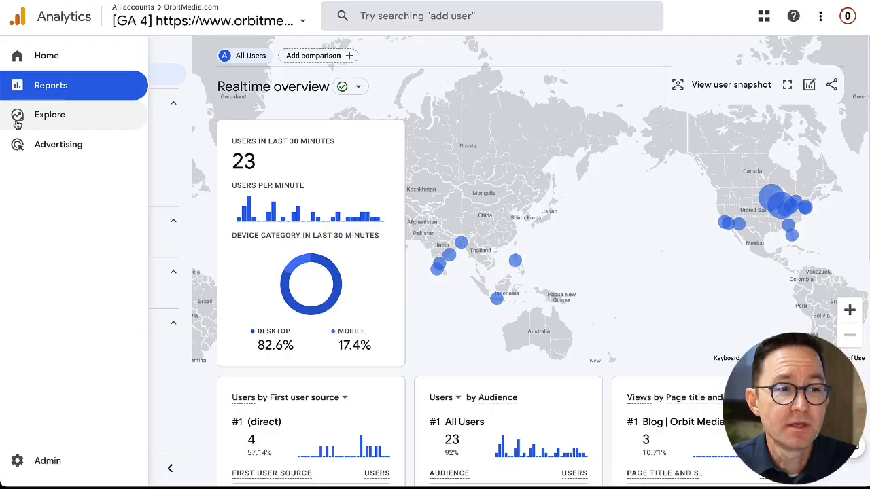
- Open a Path exploration from Explore and clear it with Start over
click(49, 114)
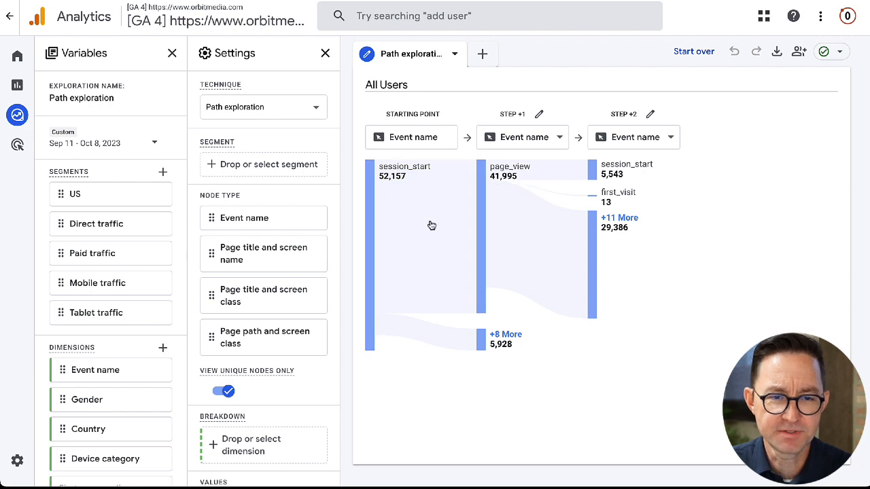
click(694, 51)
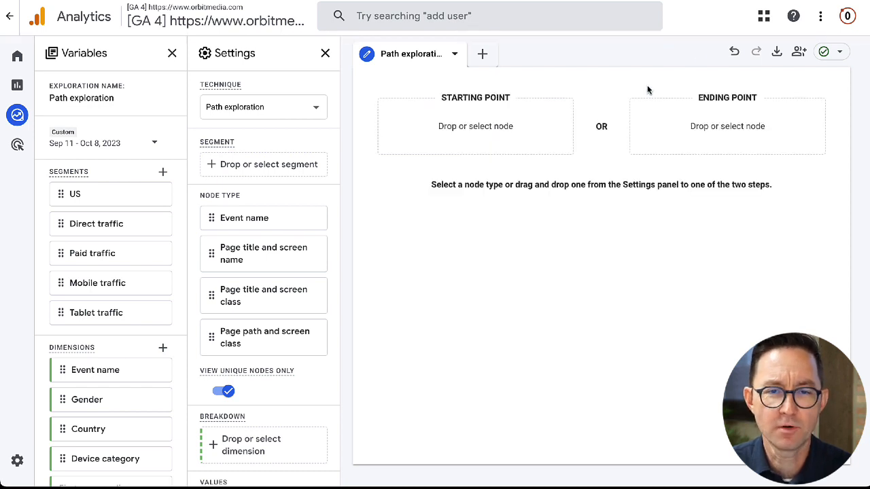
mouse_move(458, 131)
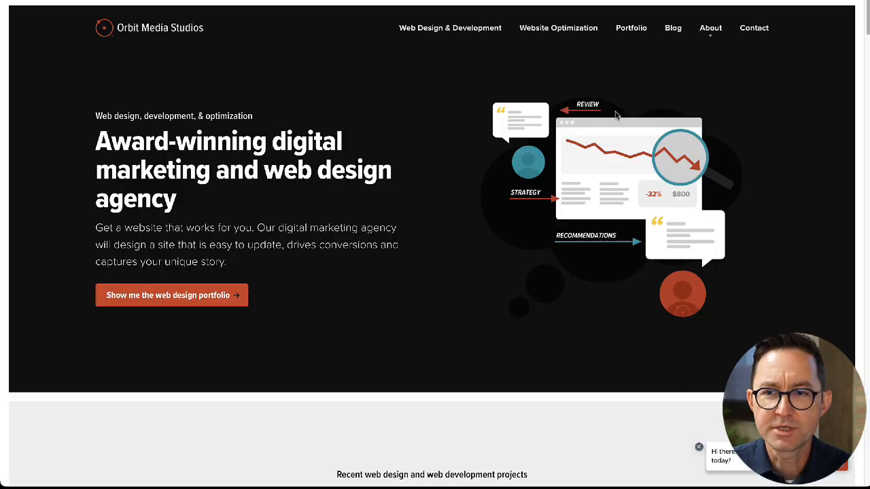
mouse_move(754, 28)
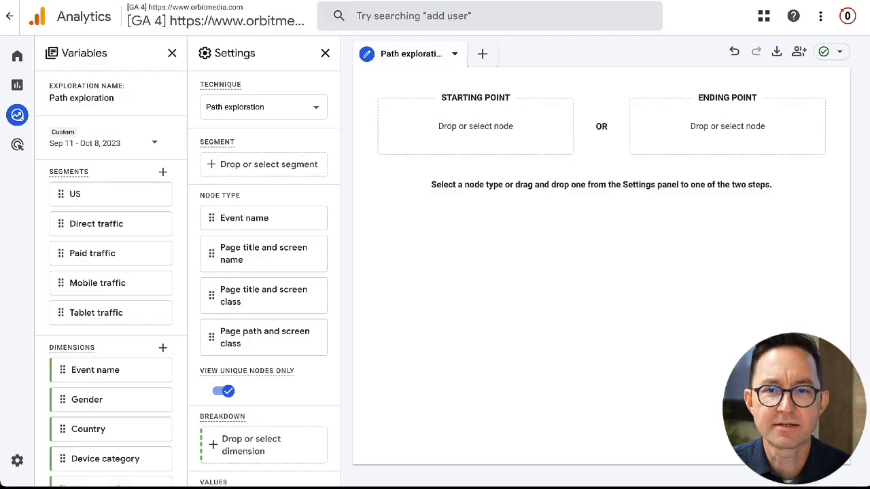
- Set the path starting point to the homepage '/' page path
click(475, 126)
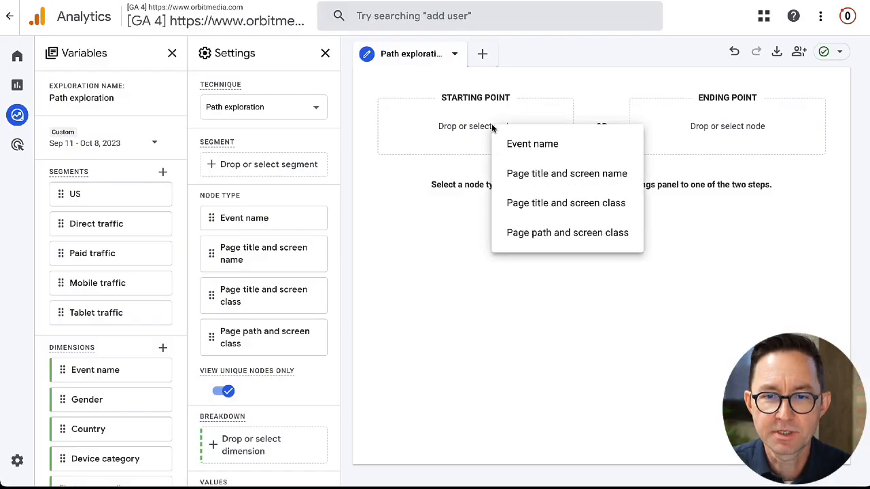
click(567, 232)
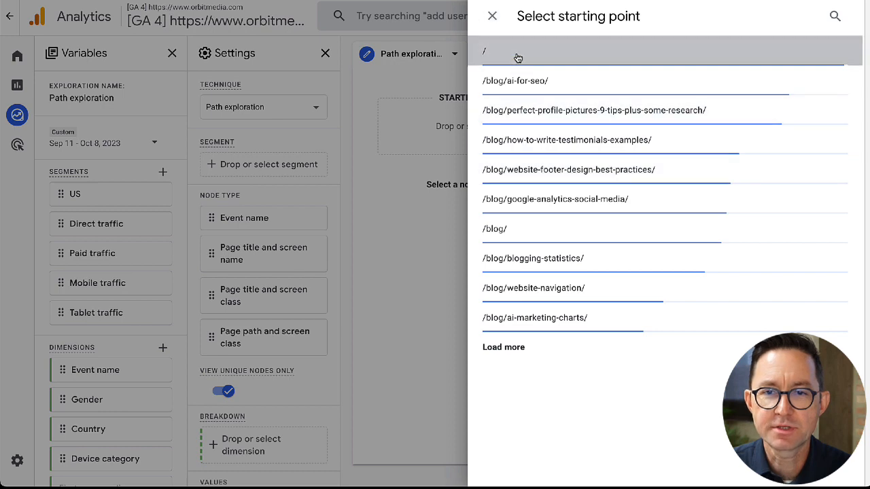
click(485, 51)
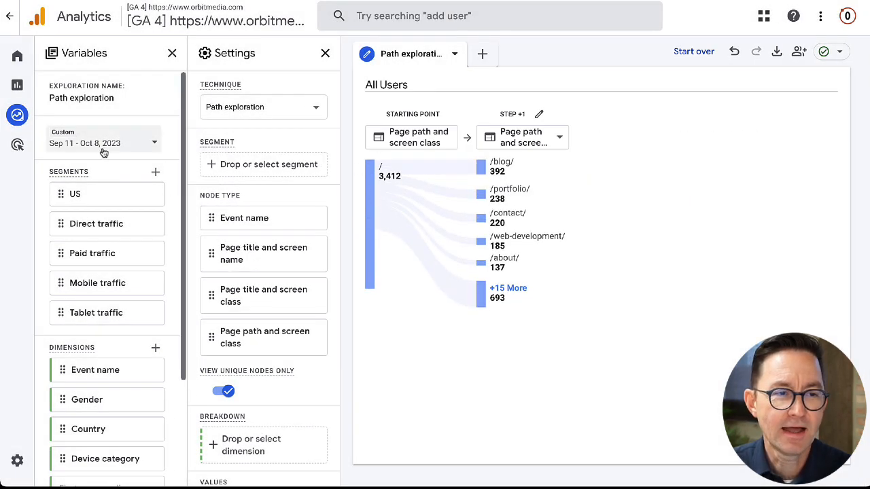
- Change the date range to May 25 – Oct 7, 2023
click(102, 143)
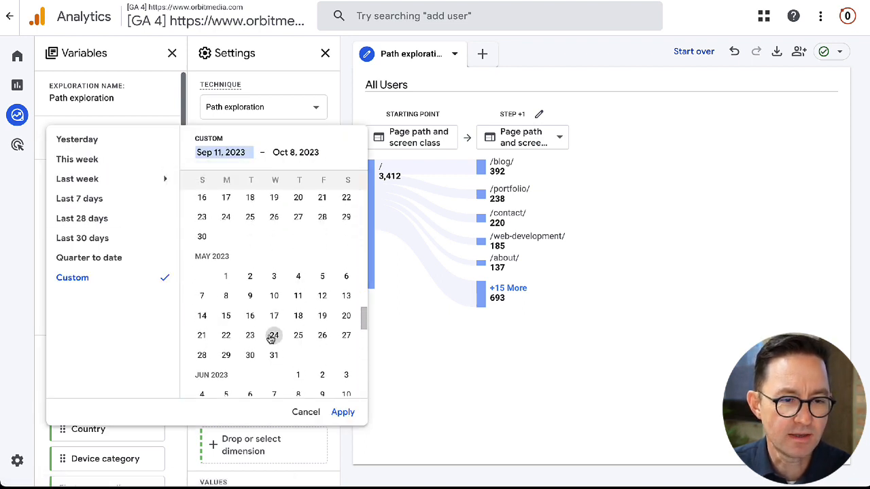
click(273, 335)
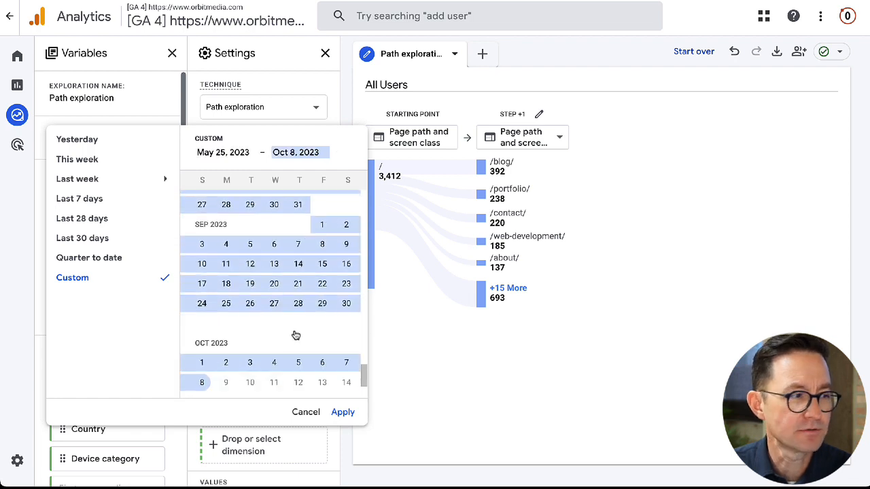
scroll(down, 3)
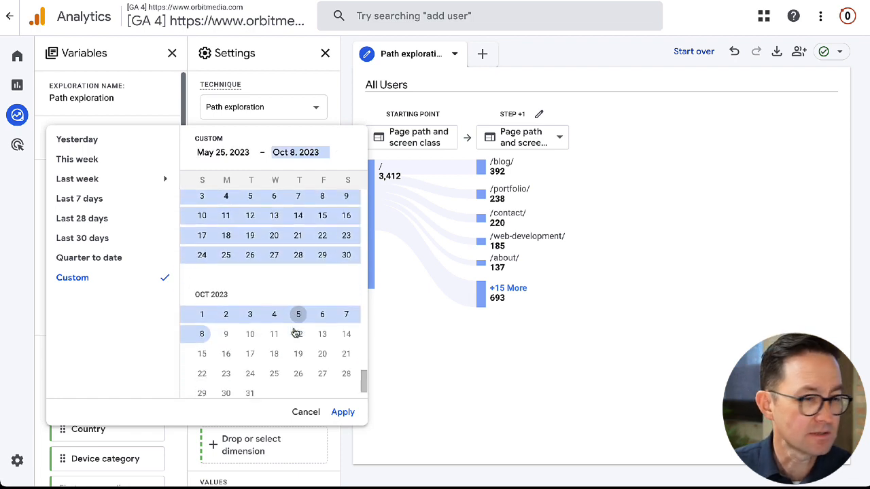
scroll(down, 3)
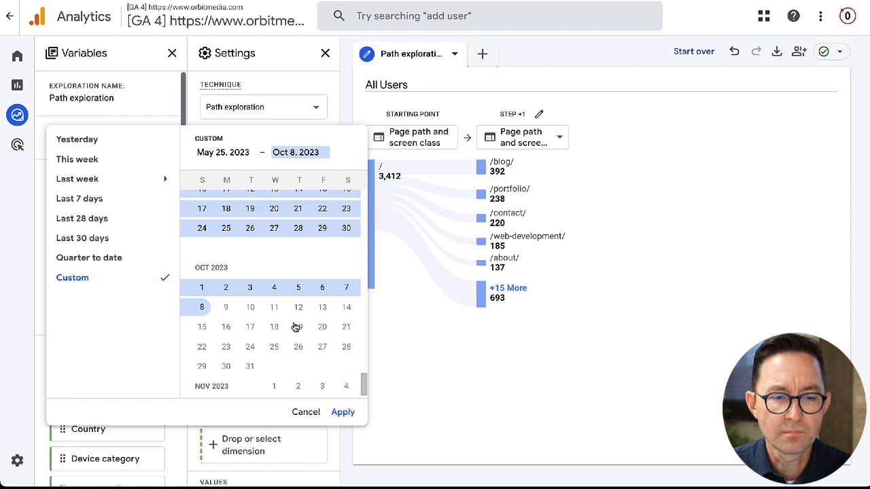
mouse_move(343, 308)
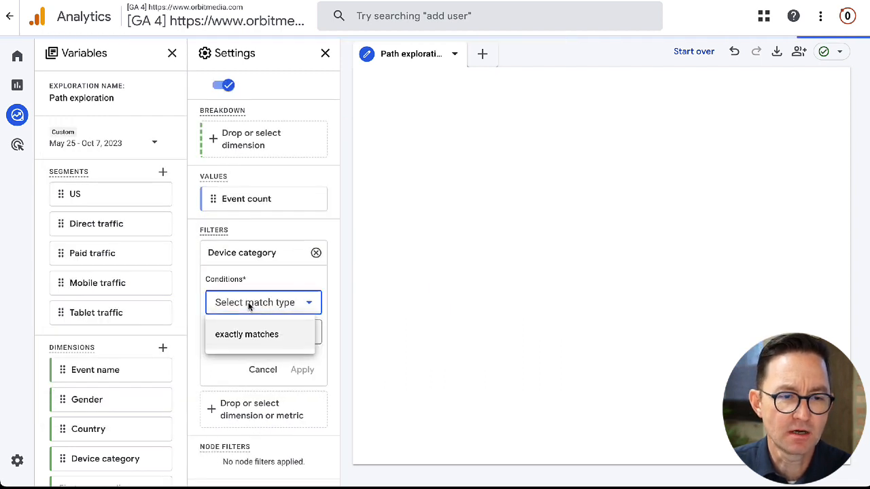
- Add a filter where Device category exactly matches 'desktop'
click(246, 334)
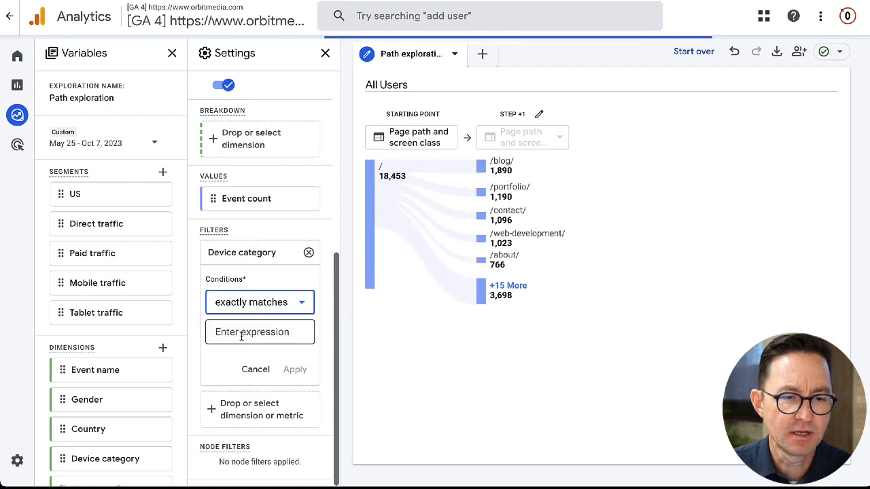
text(desktop)
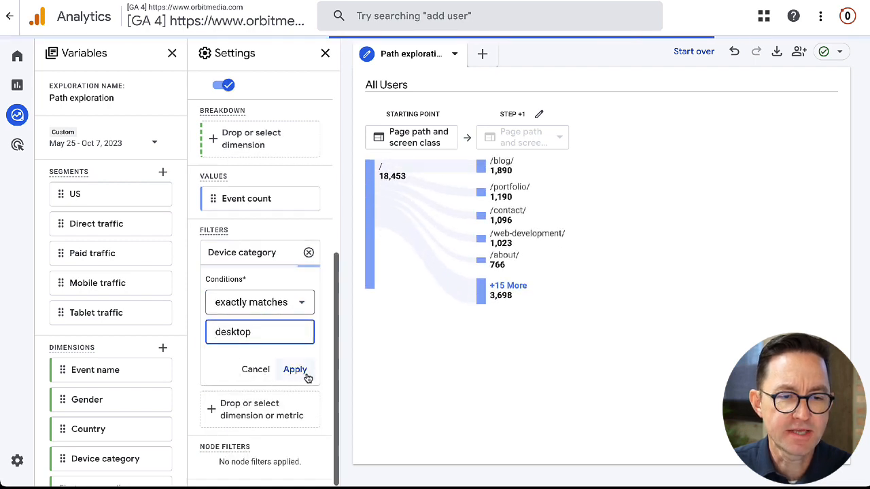
click(295, 369)
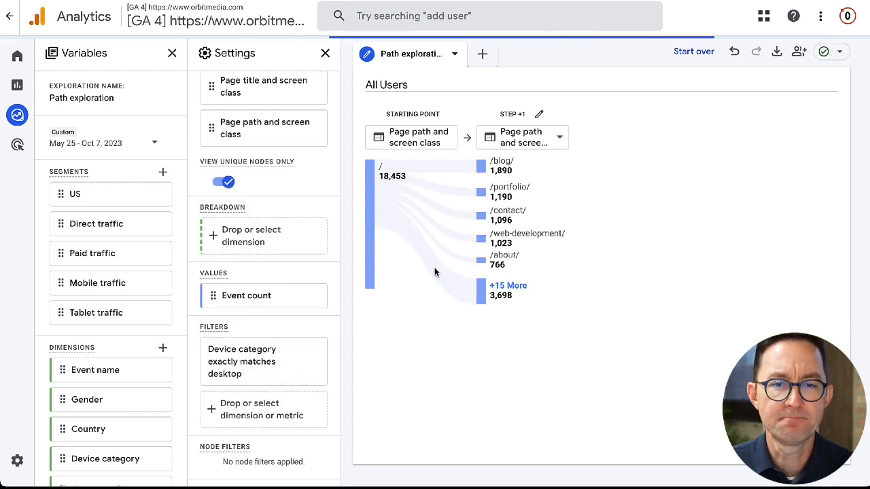
mouse_move(384, 319)
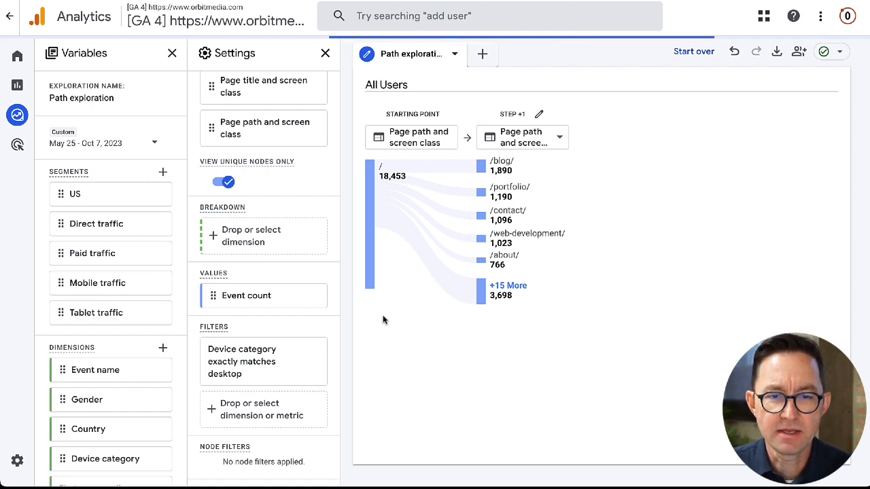
mouse_move(391, 225)
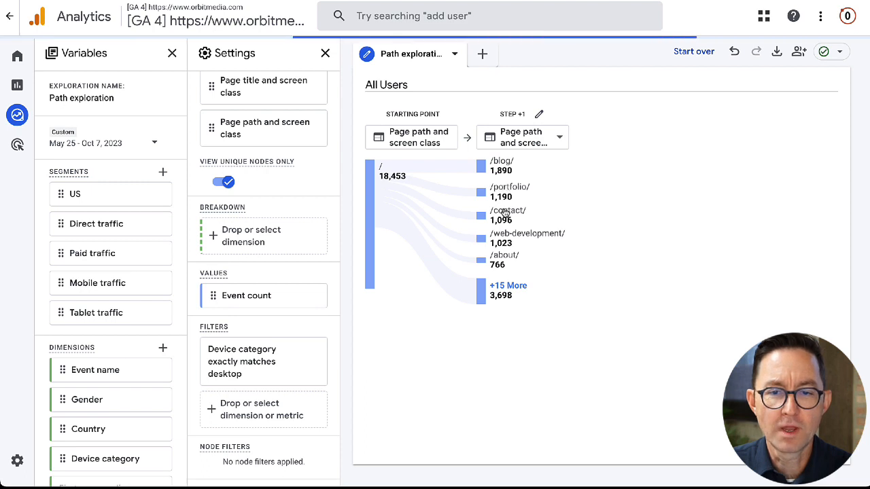
scroll(up, 3)
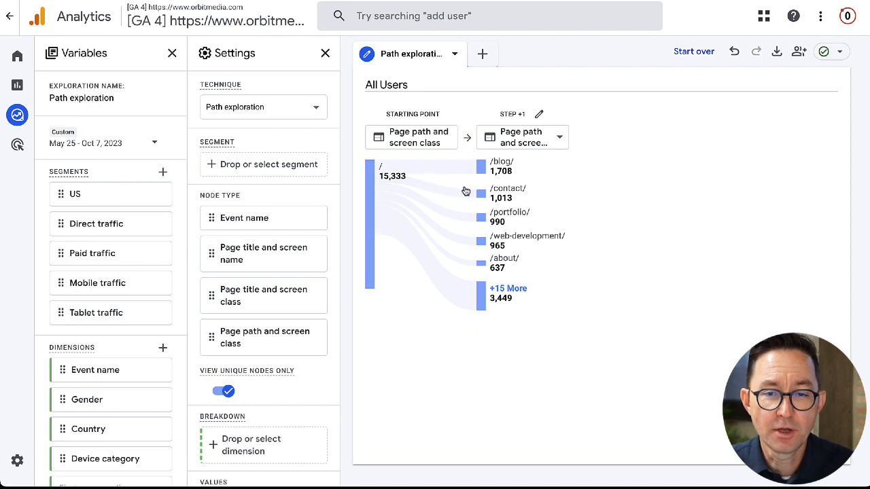
mouse_move(507, 198)
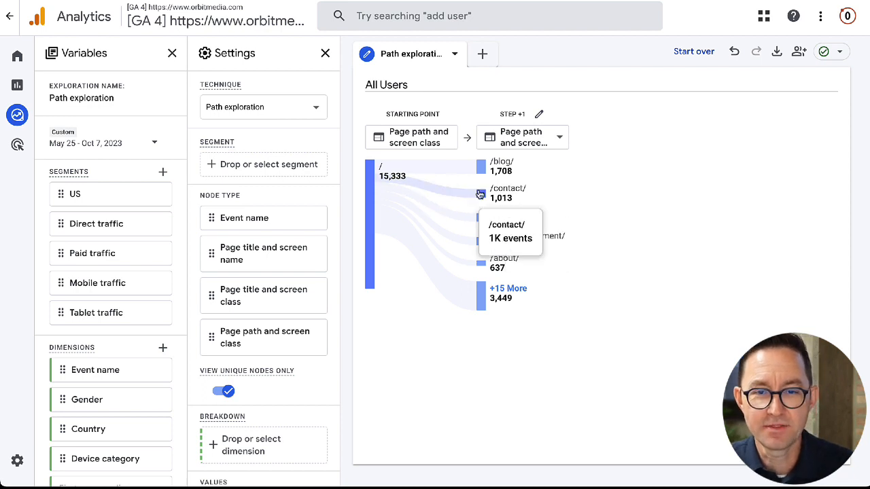
mouse_move(501, 198)
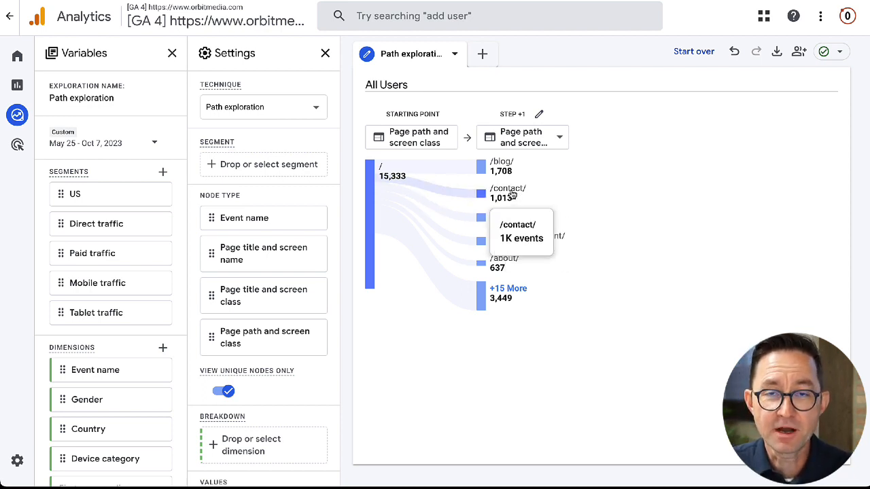
- Expand the /contact/ node to reveal Step +2 pages like /thank-you/ and /about/
click(508, 193)
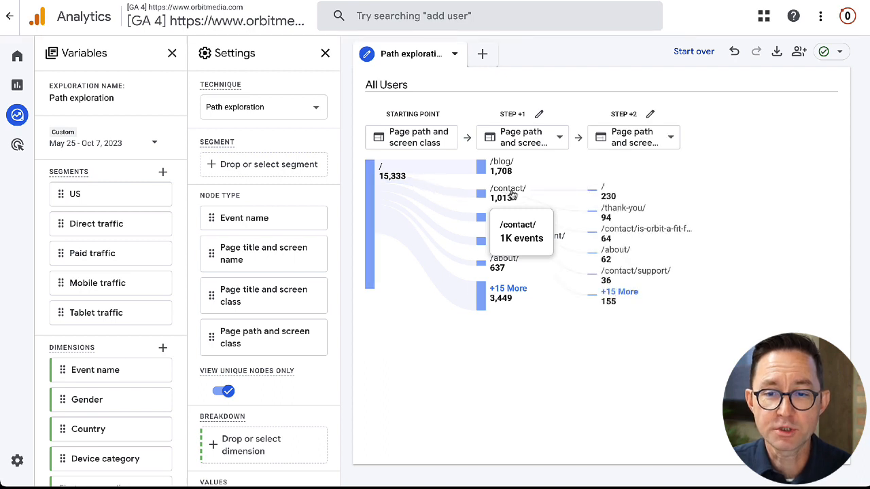
mouse_move(598, 216)
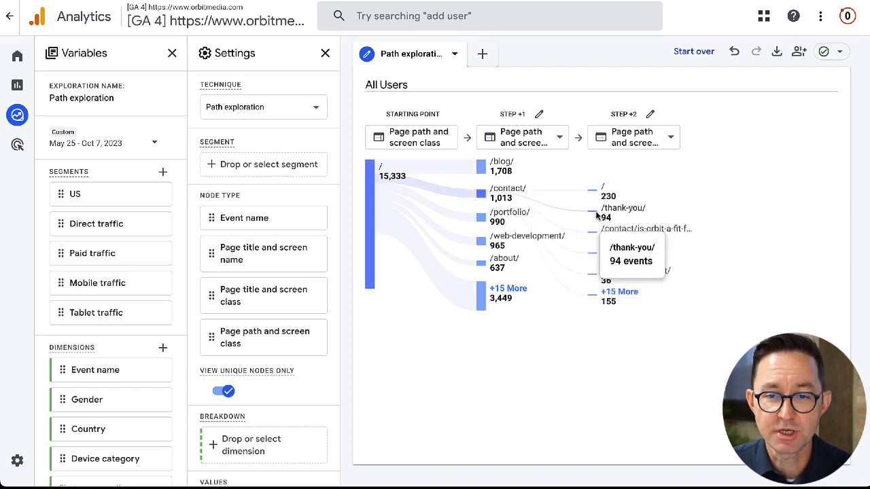
mouse_move(508, 197)
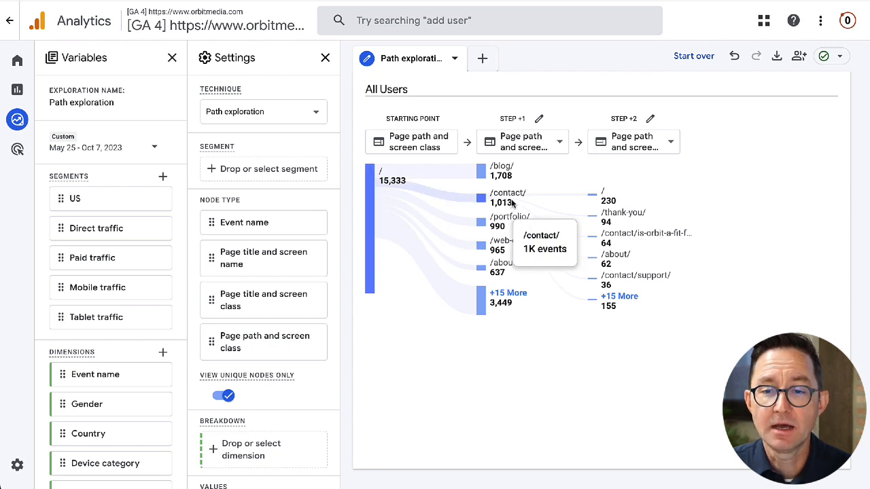
mouse_move(610, 221)
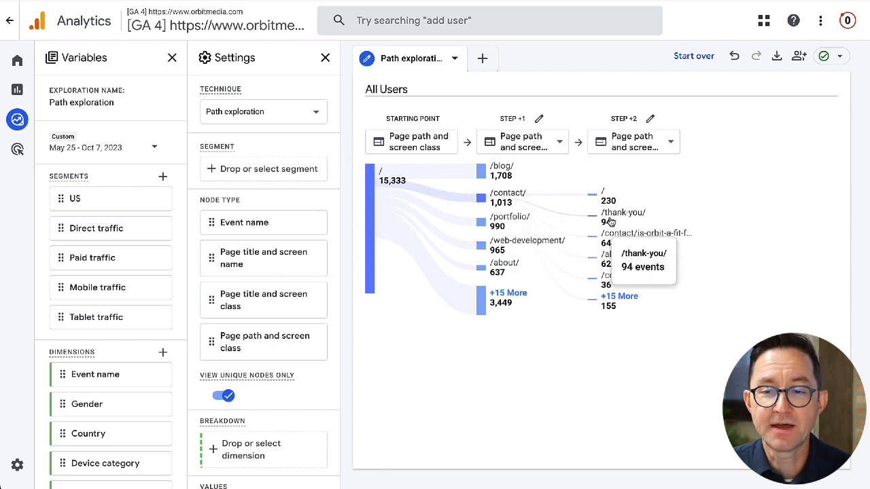
mouse_move(476, 389)
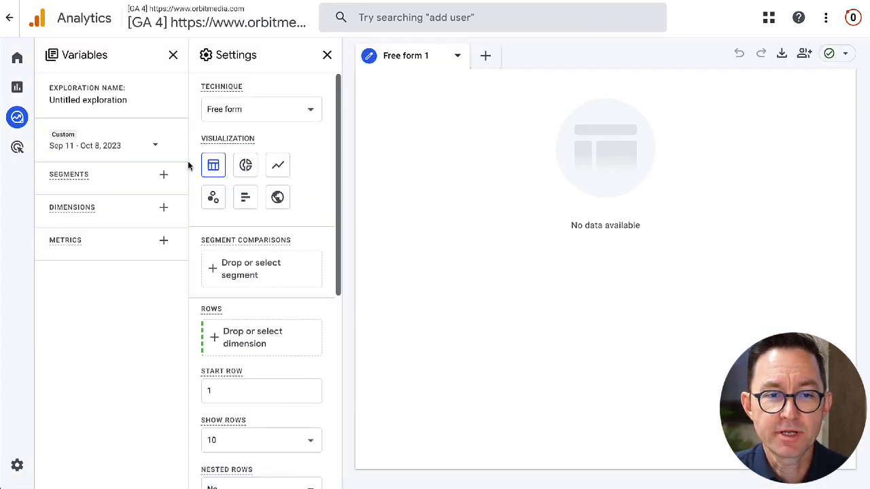
mouse_move(278, 164)
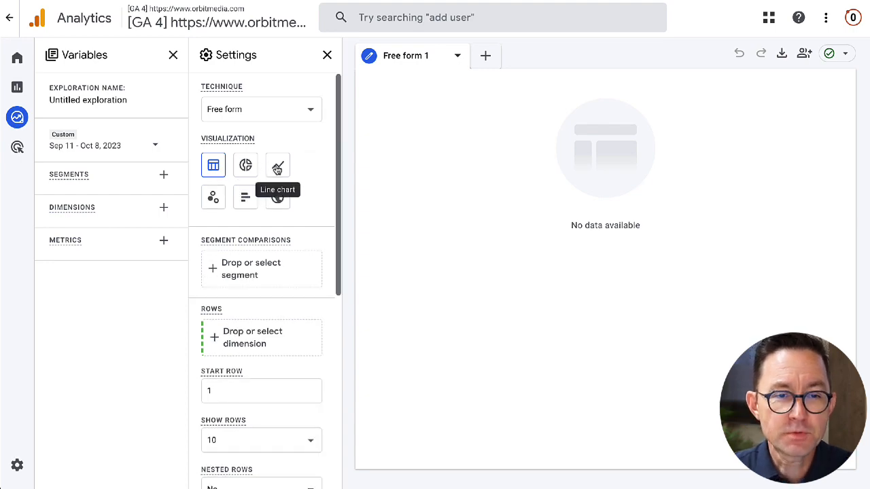
- Search for and add the Page path and screen class dimension
click(278, 164)
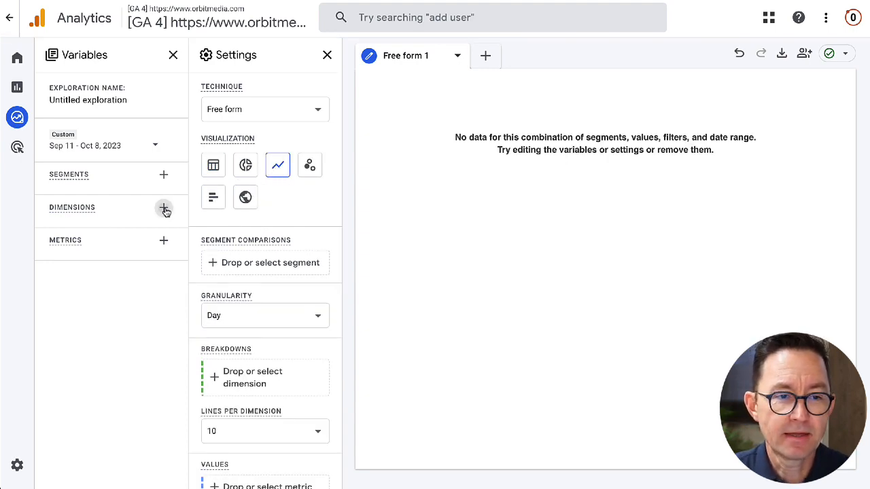
click(163, 208)
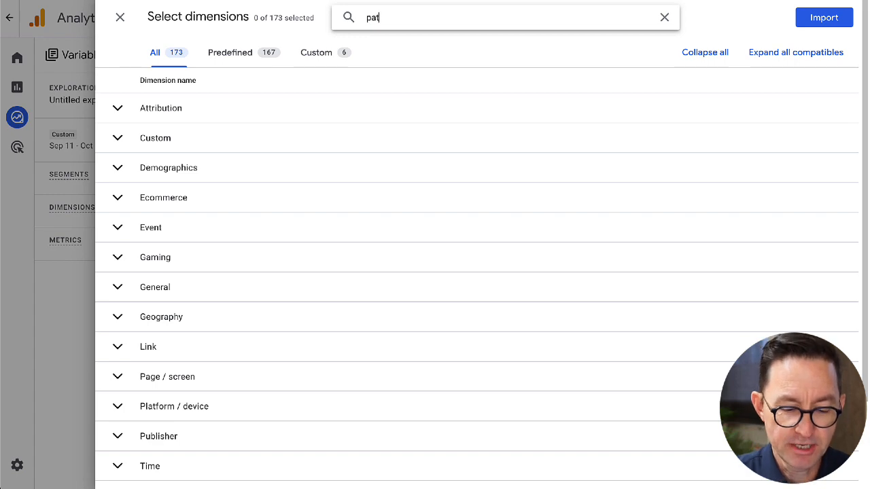
text(h)
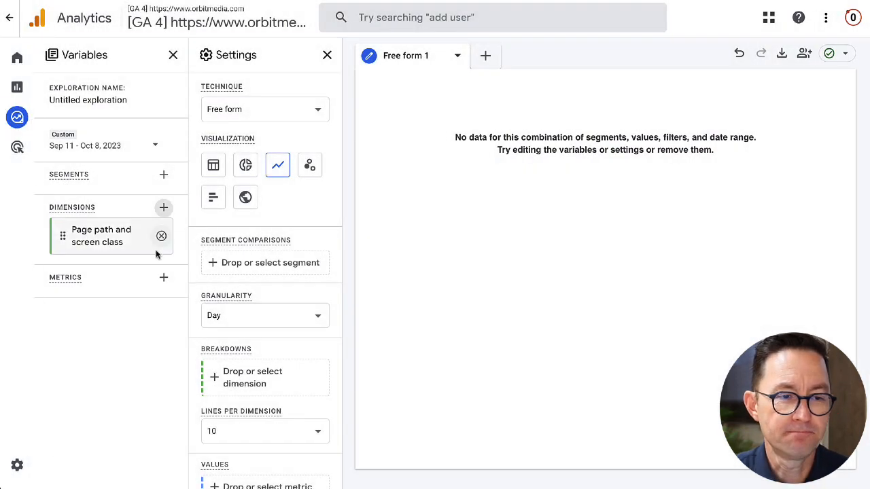
- Search for, tick and import the Sessions metric
click(163, 277)
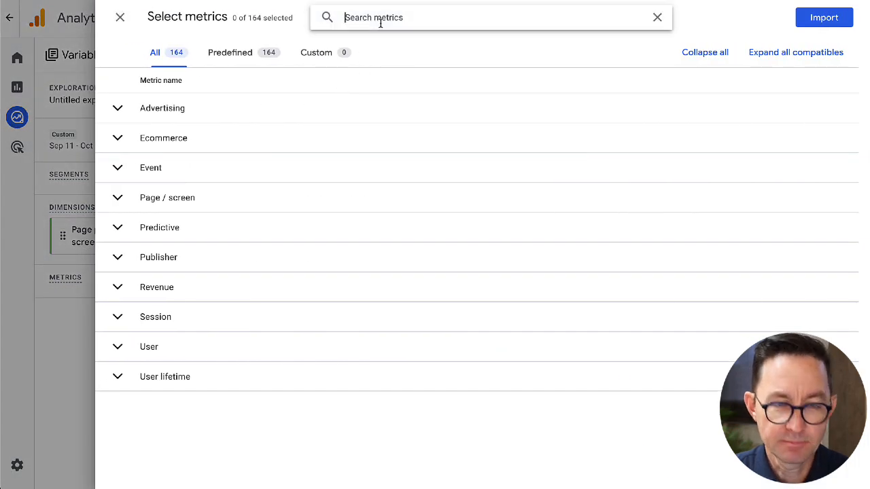
text(session)
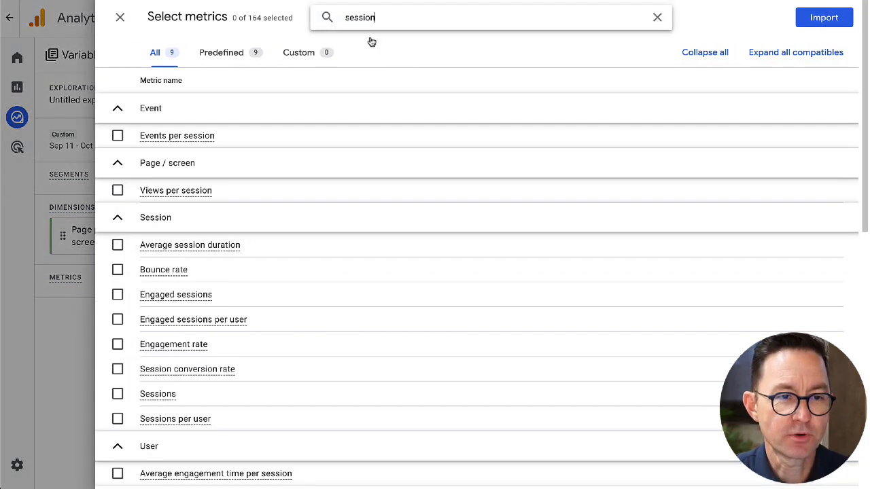
click(117, 393)
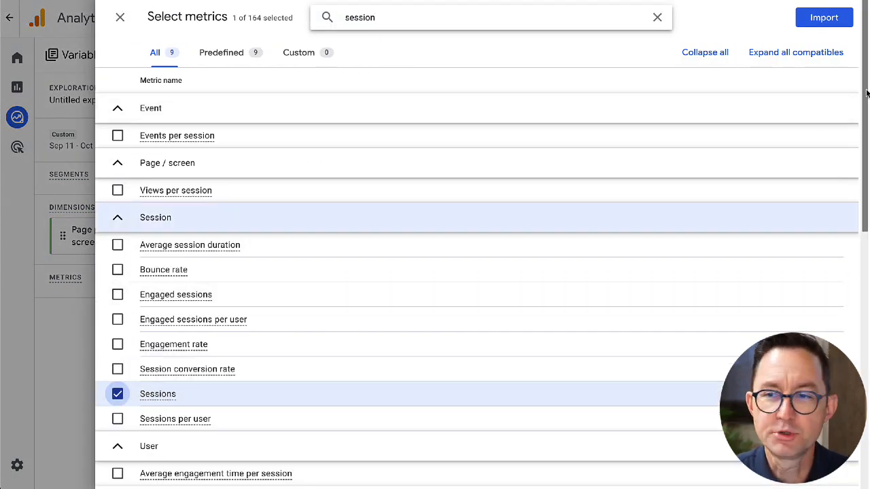
click(824, 17)
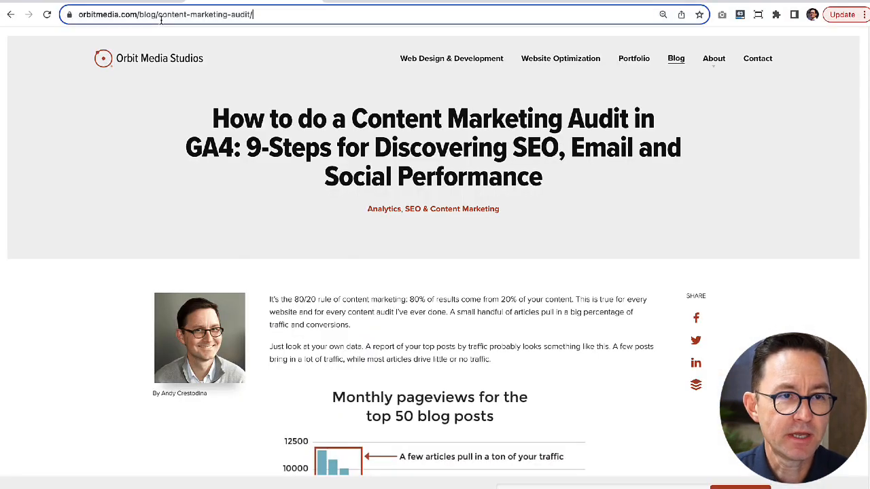
- Select the blog post's URL in the address bar to copy its path
click(170, 14)
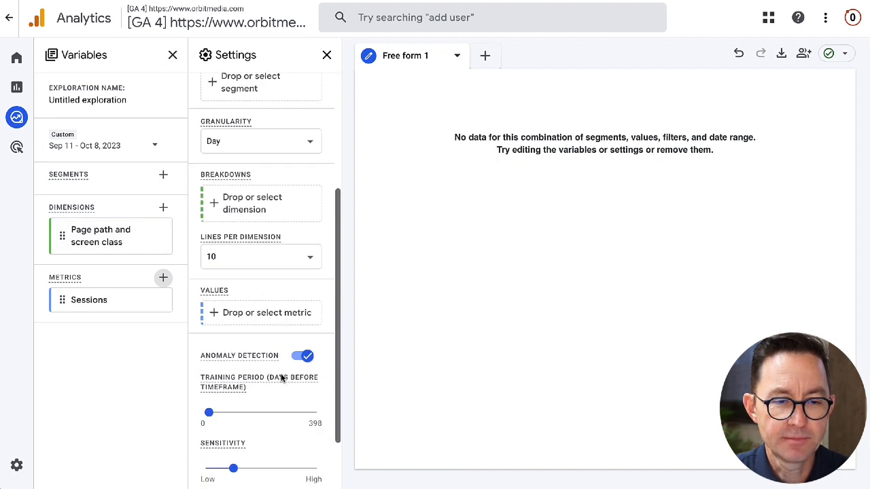
- Filter page path and screen class to exactly match /blog/content-marketing-audit/
scroll(down, 3)
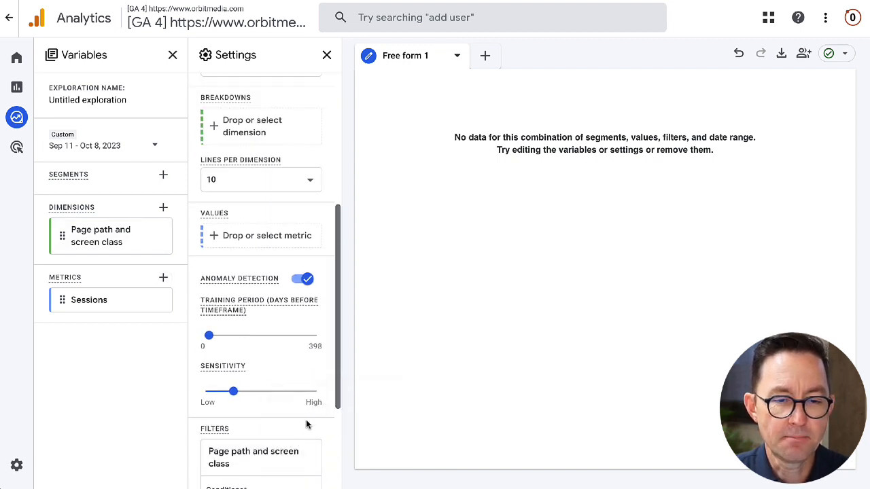
click(261, 349)
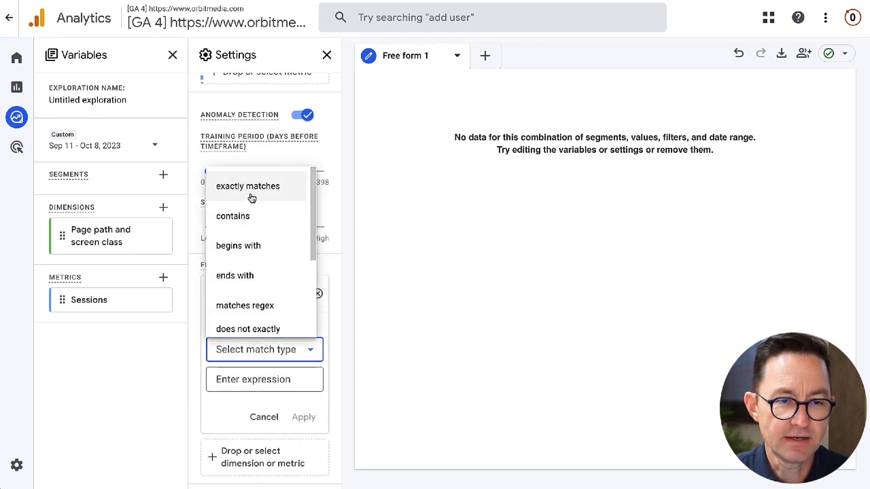
click(247, 185)
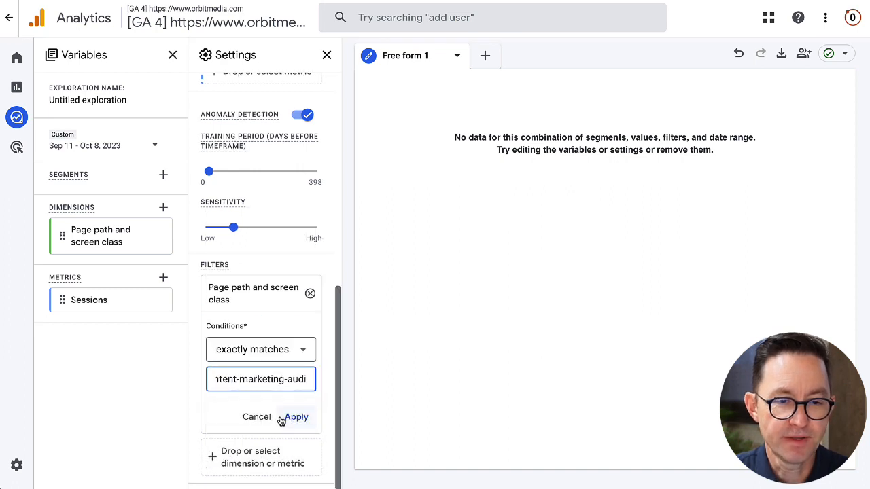
click(296, 417)
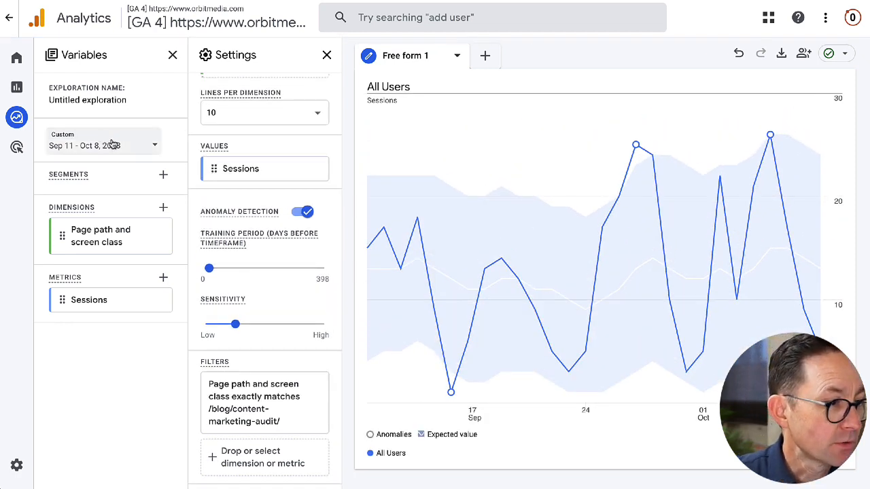
- Set the date range to Jan 1 – Oct 8, 2023 and chart sessions by week
click(102, 145)
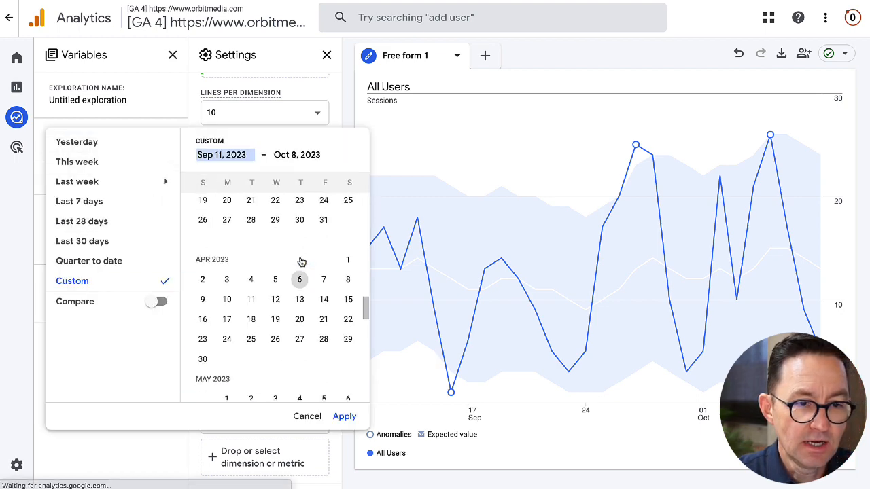
scroll(up, 3)
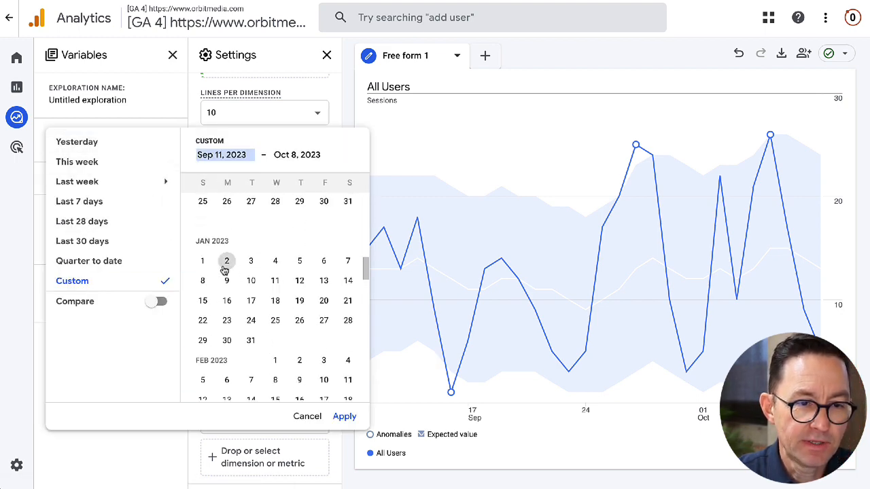
click(202, 261)
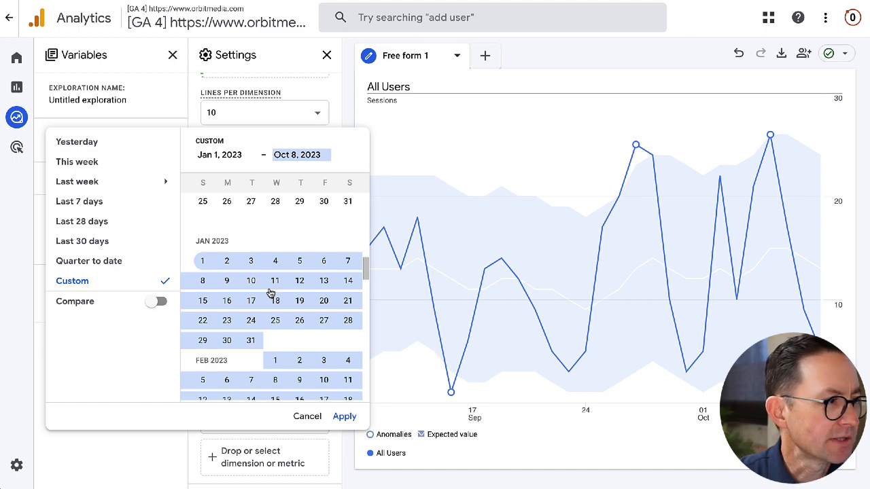
mouse_move(271, 297)
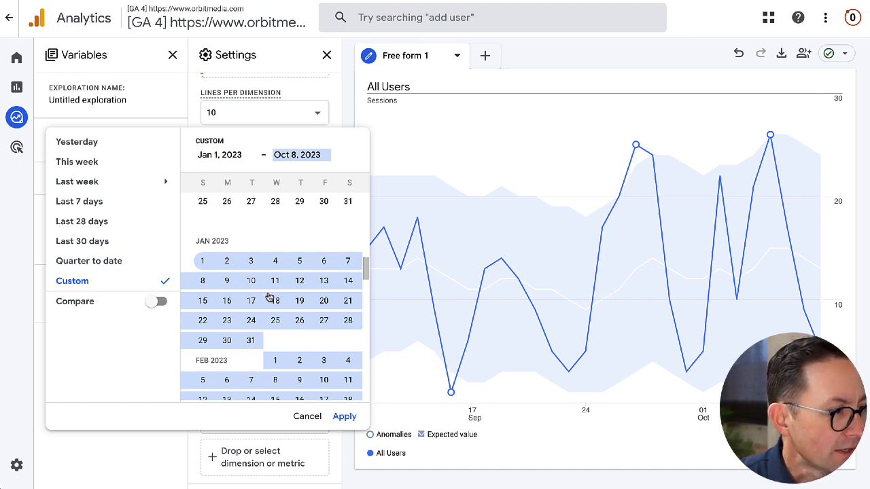
click(344, 416)
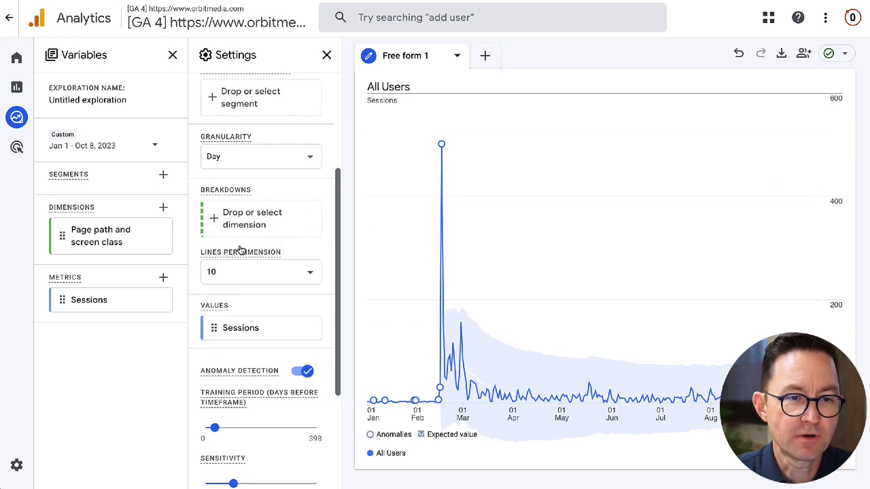
click(260, 156)
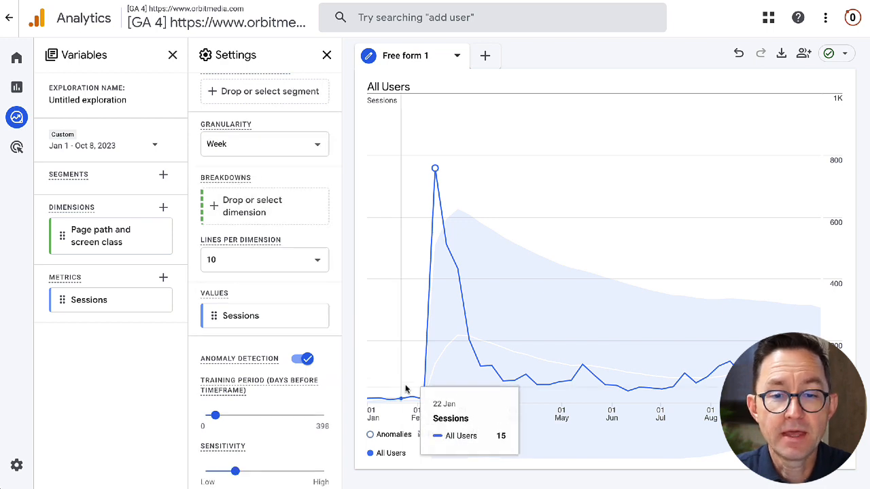
mouse_move(499, 317)
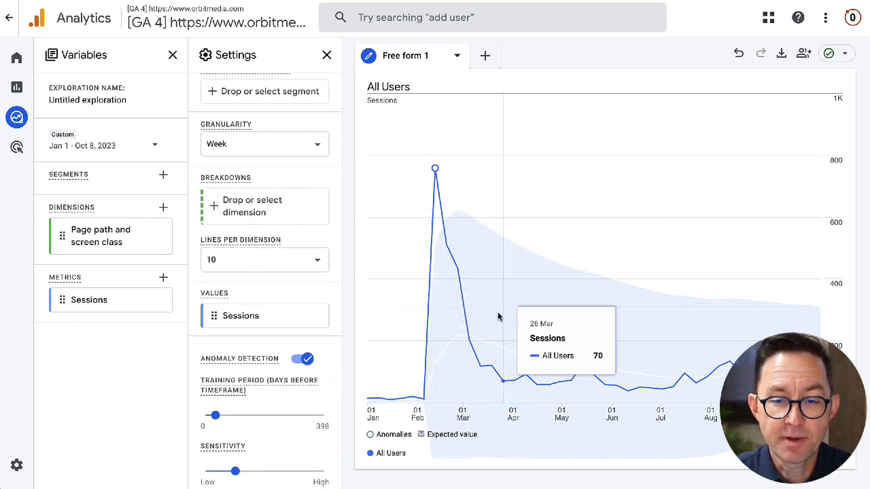
mouse_move(494, 294)
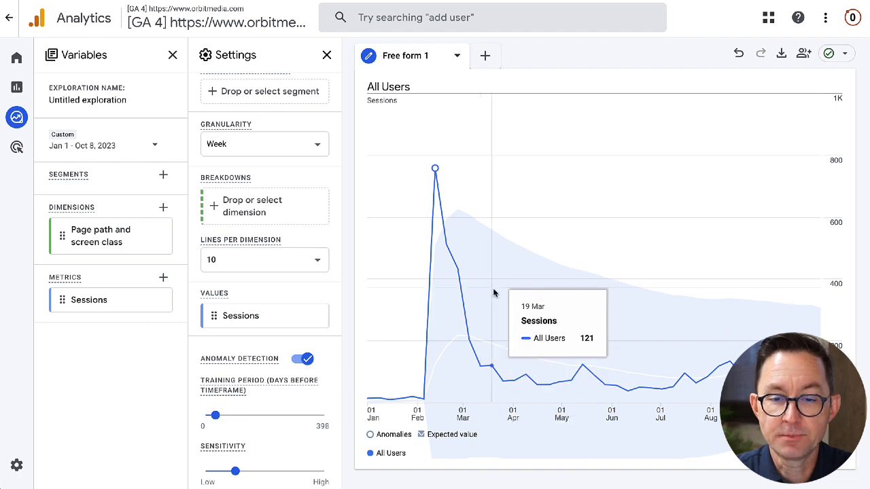
mouse_move(445, 210)
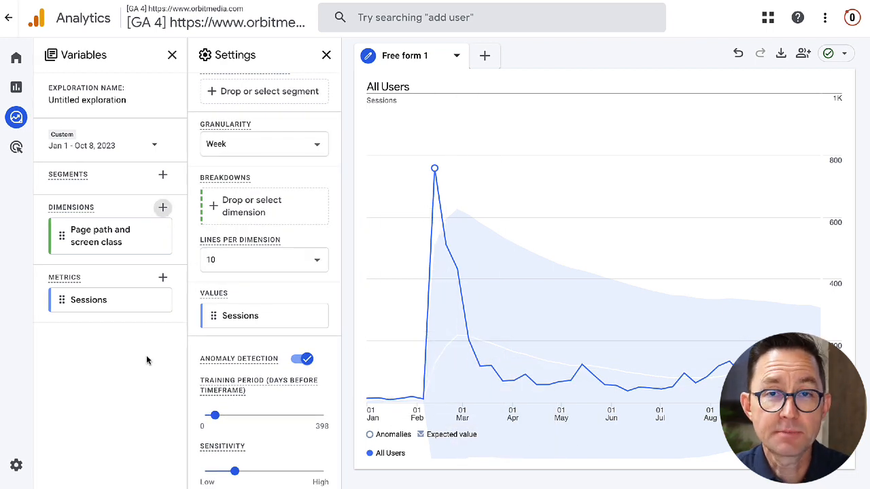
mouse_move(158, 196)
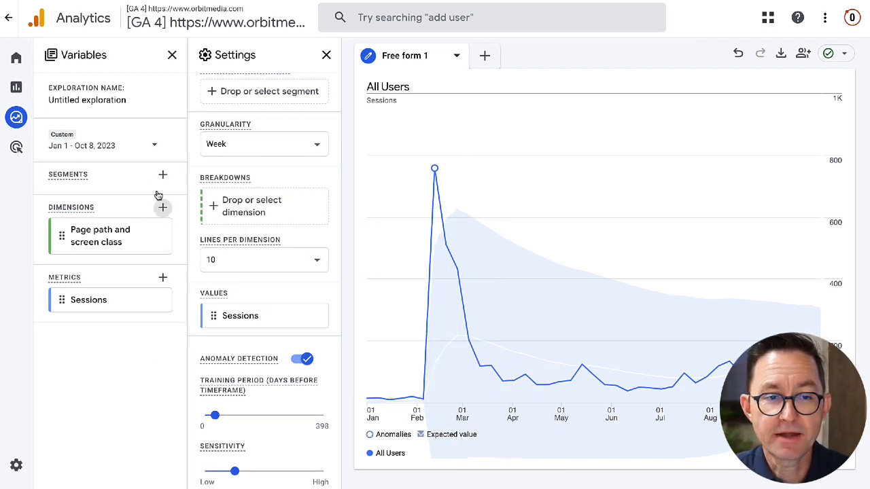
- Import the Session source / medium dimension and add it as the chart breakdown
click(163, 208)
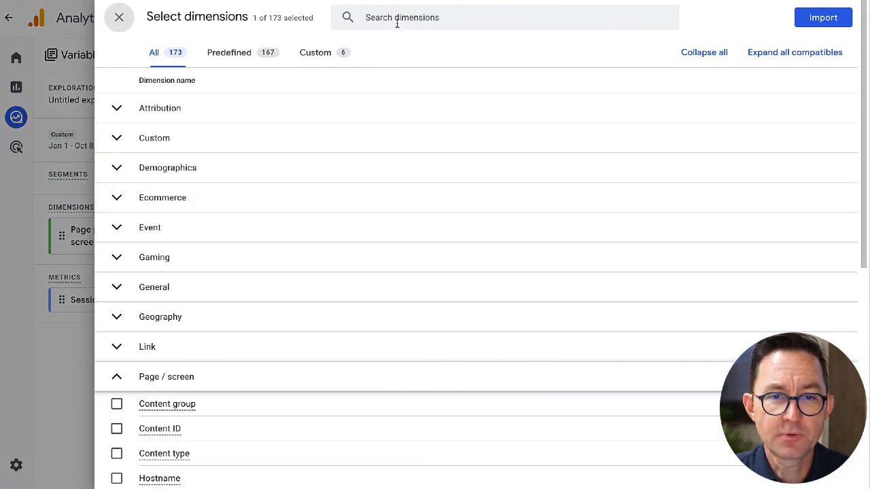
text(sessio)
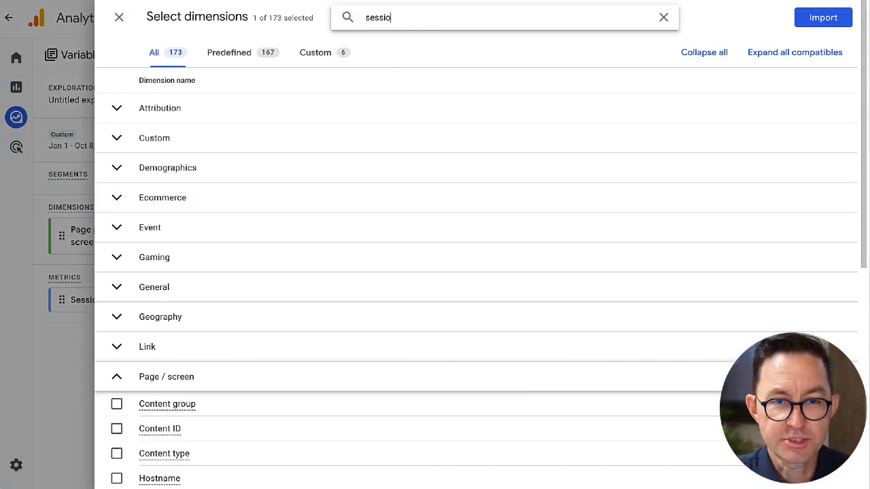
text(n s)
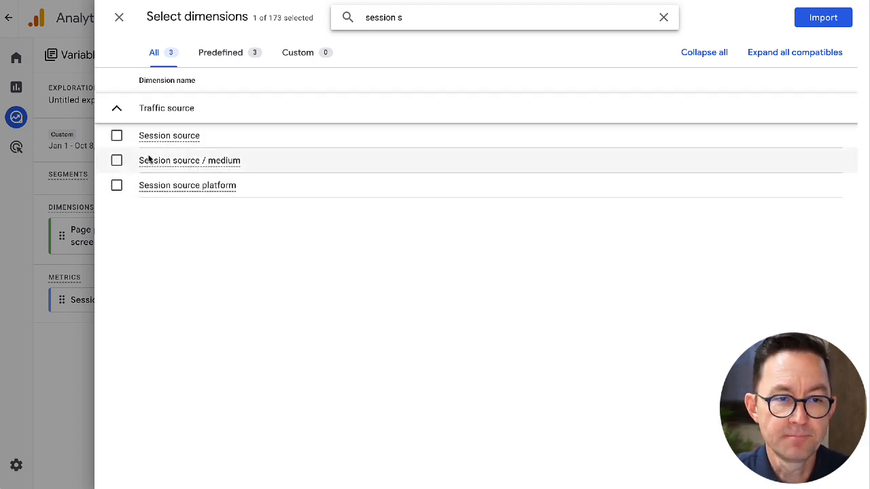
mouse_move(189, 163)
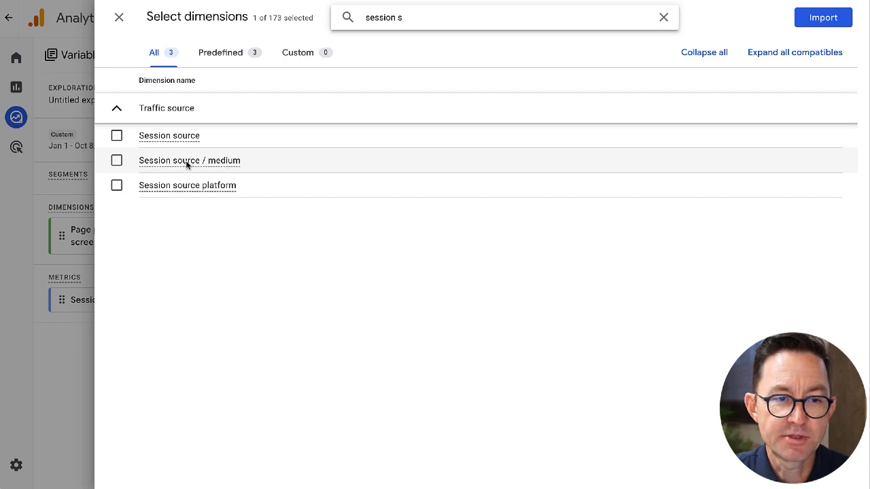
click(116, 161)
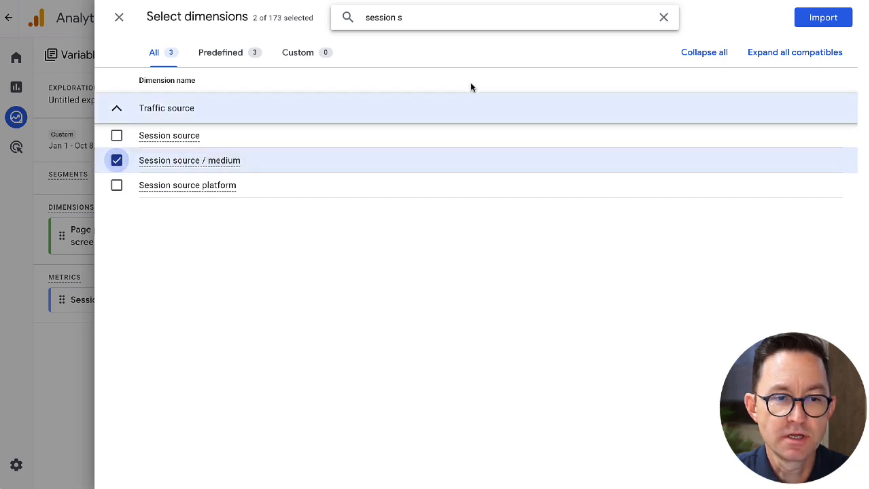
click(823, 17)
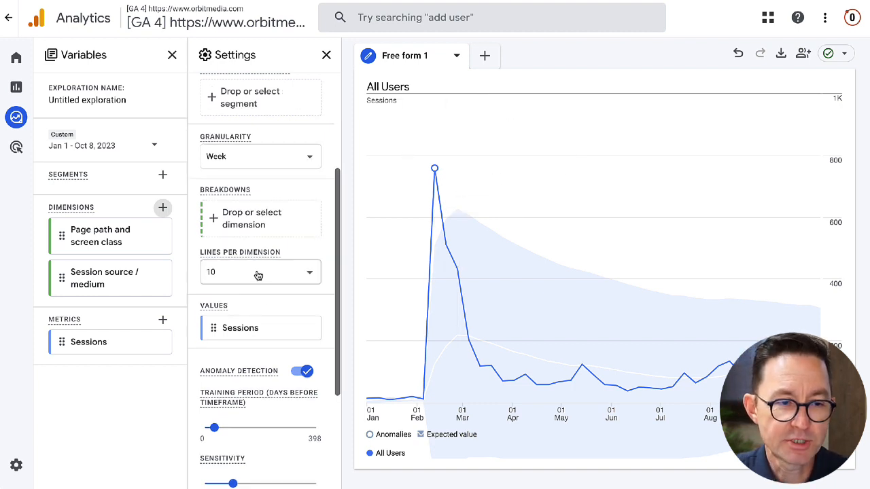
click(252, 218)
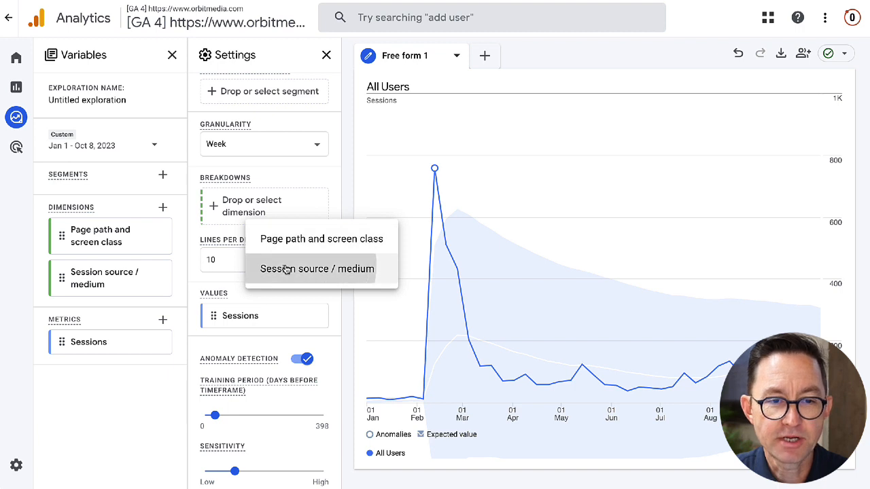
click(317, 269)
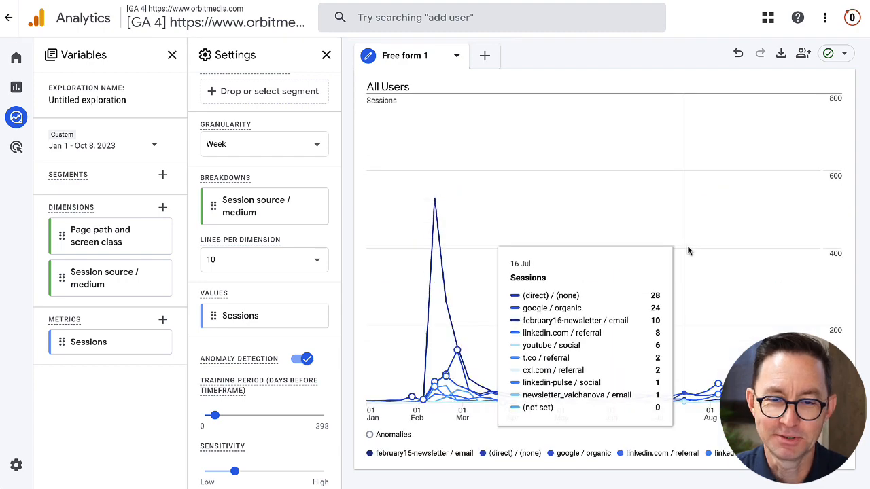
mouse_move(432, 424)
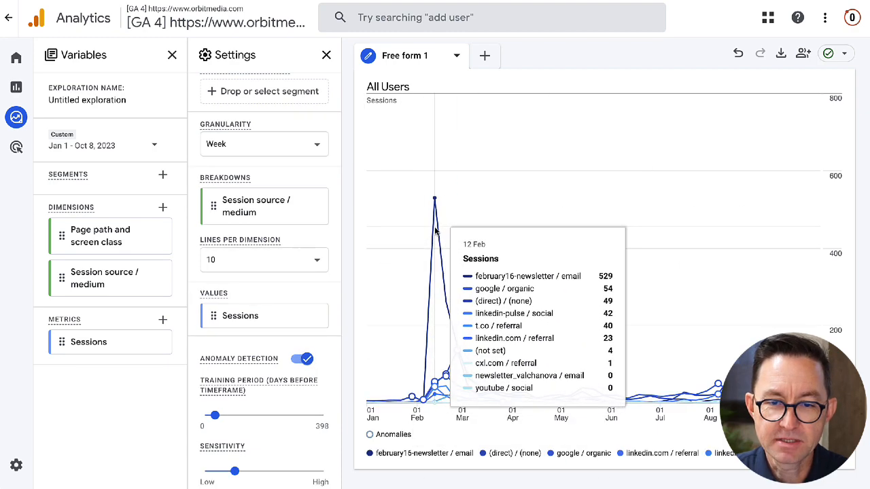
mouse_move(447, 378)
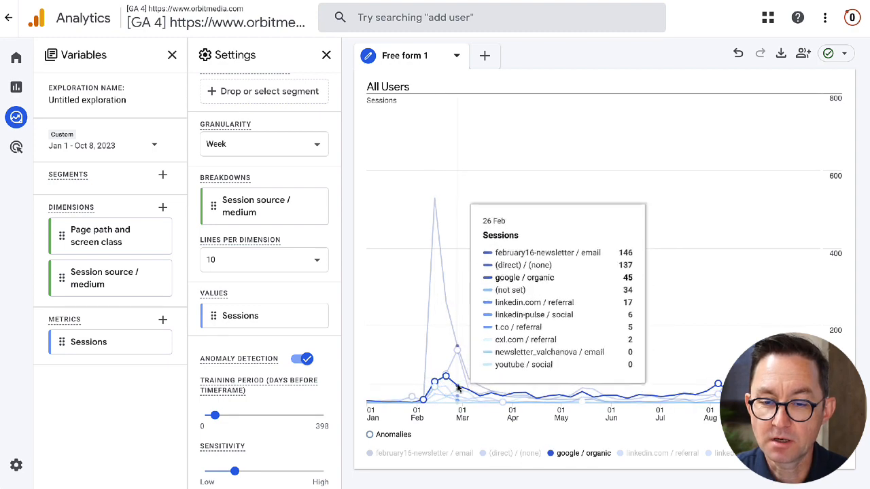
mouse_move(711, 384)
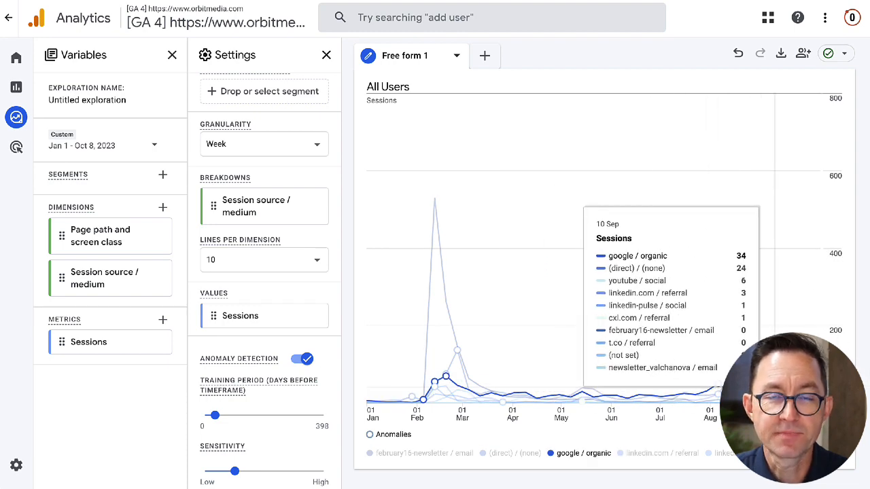
mouse_move(548, 185)
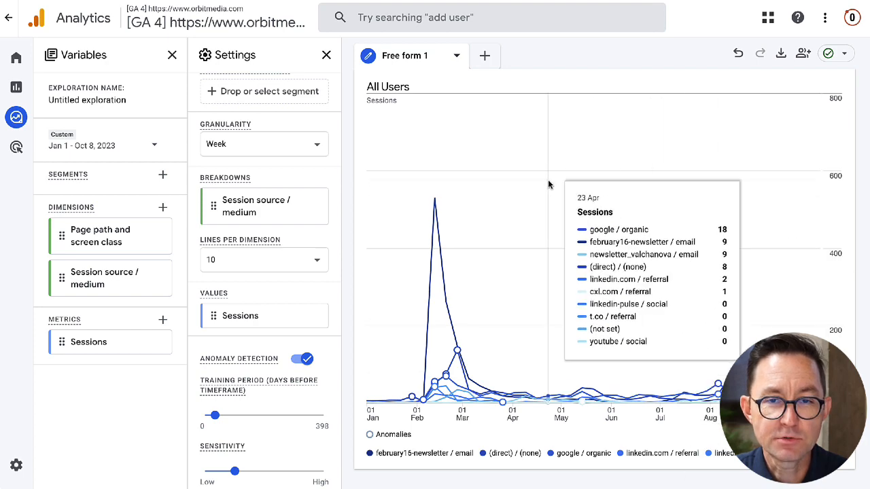
- Name the exploration 'Article Performance by Channel'
double_click(87, 100)
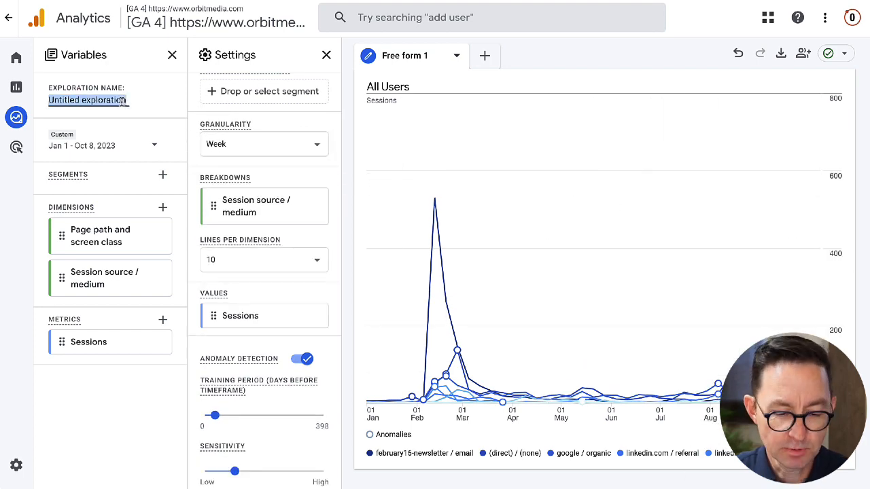
text(Article Performance)
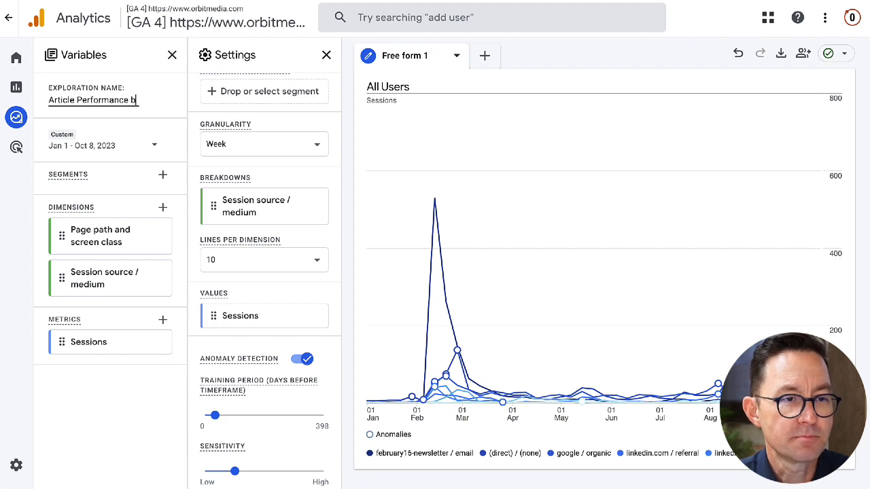
text(by Channel)
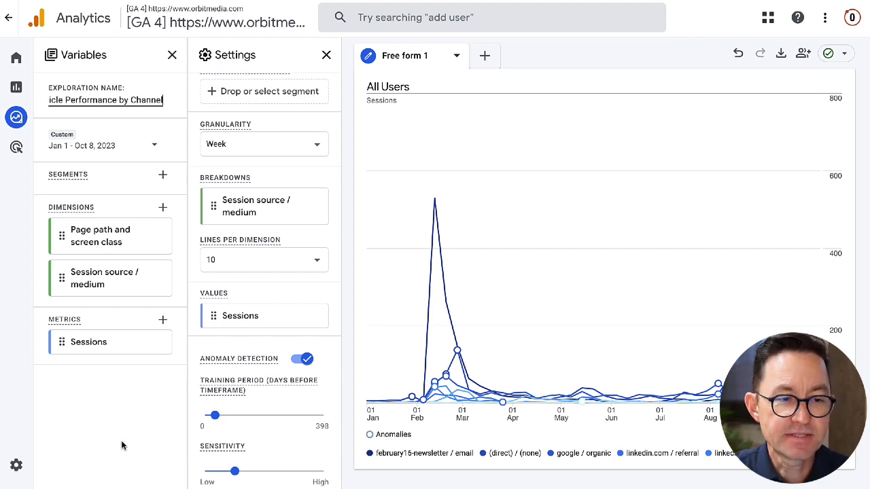
click(141, 111)
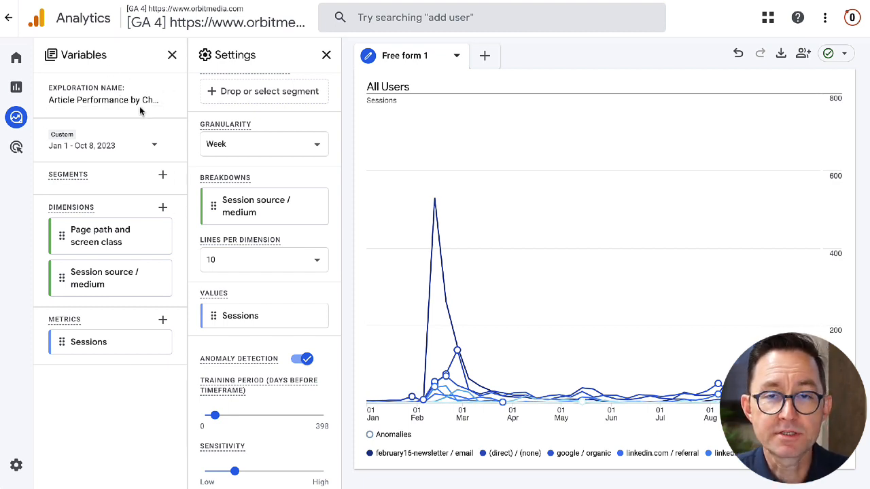
click(484, 56)
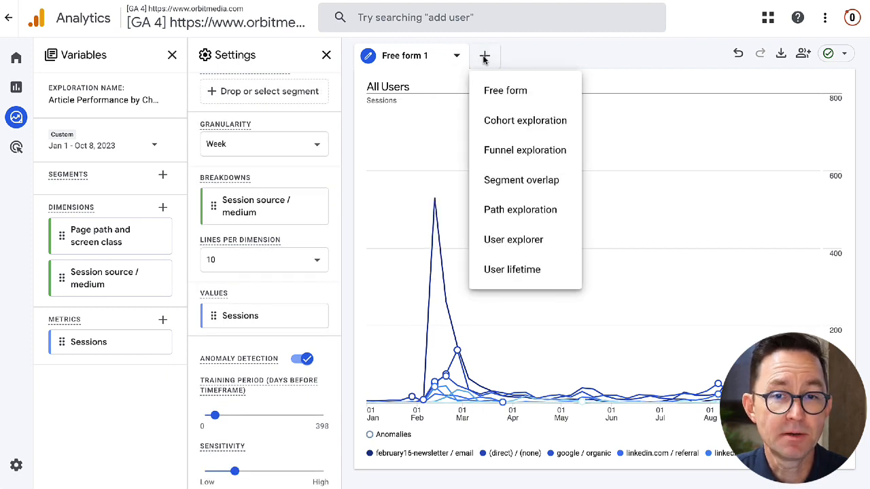
- Add a Free form tab and import the Engagement rate metric
click(505, 91)
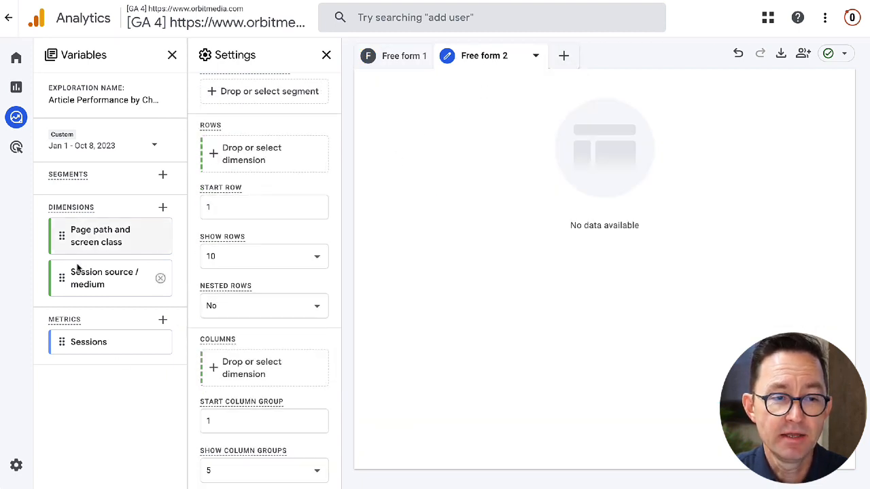
mouse_move(94, 385)
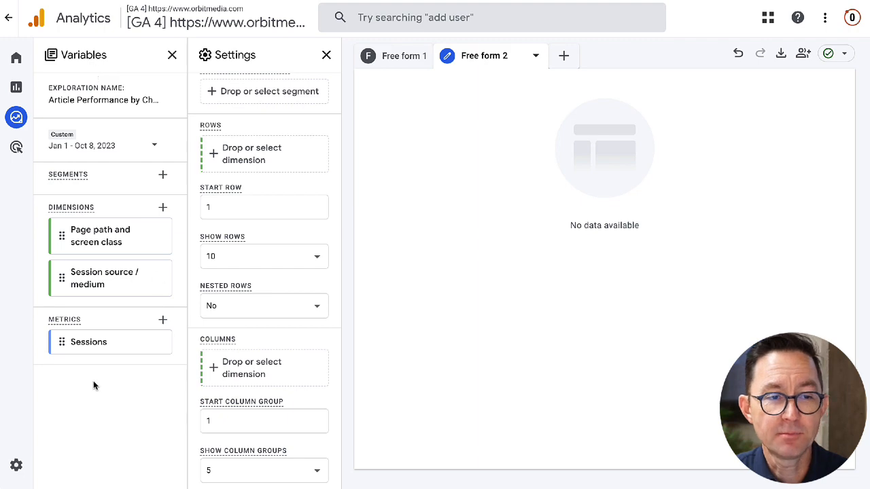
mouse_move(163, 323)
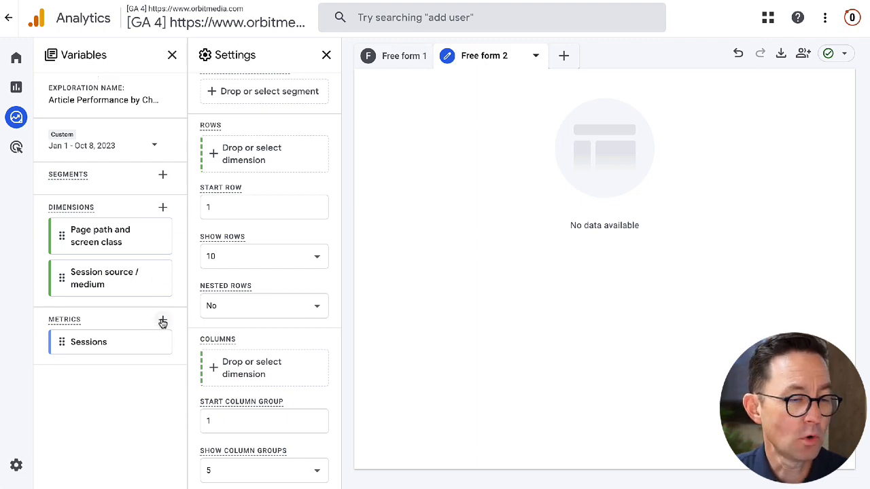
click(163, 322)
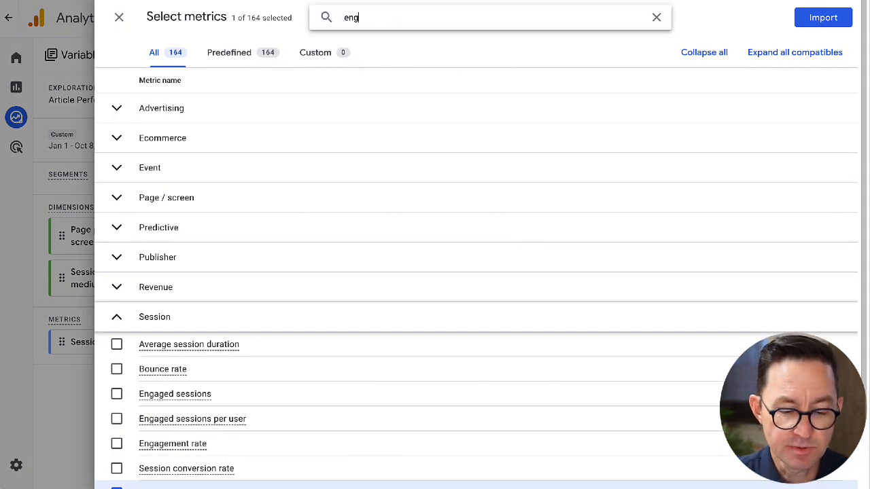
text(age)
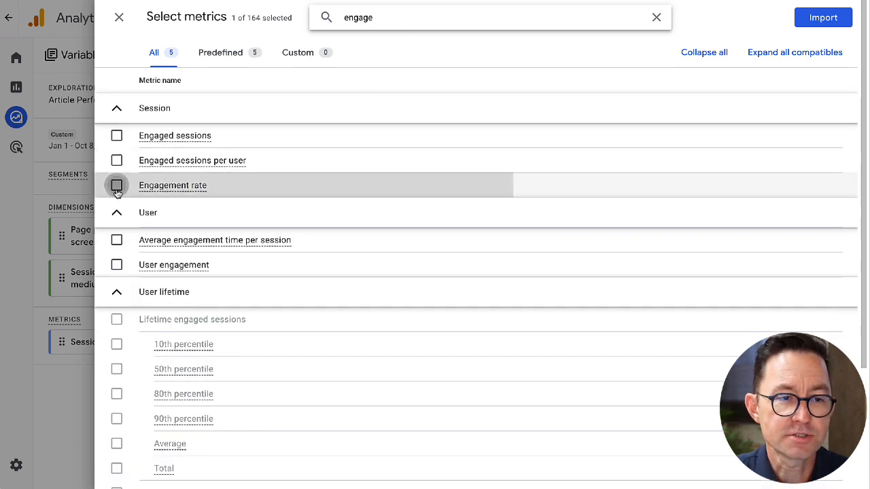
click(117, 185)
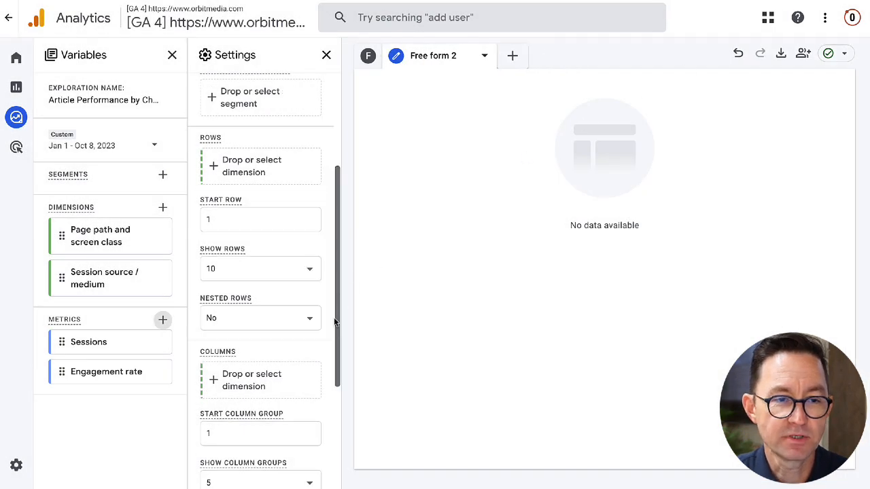
click(261, 219)
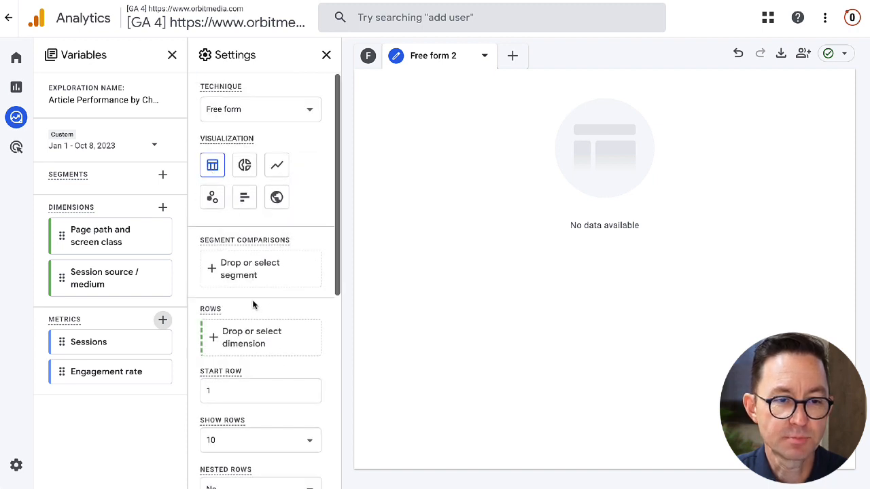
mouse_move(261, 268)
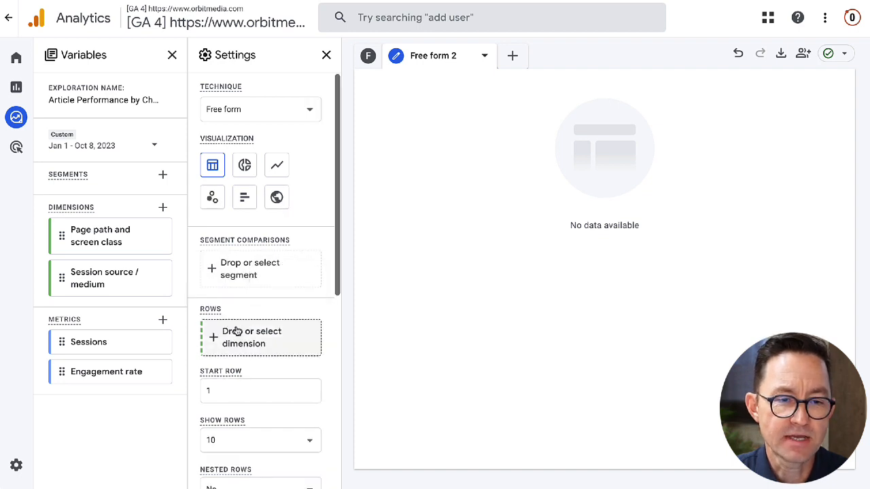
- On the new tab, filter page path to exactly match /blog/content-marketing-audit/
click(260, 337)
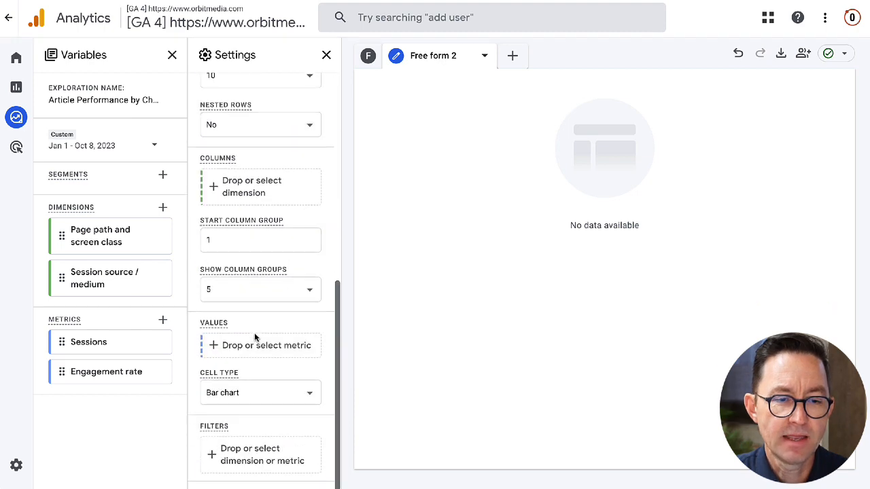
click(265, 345)
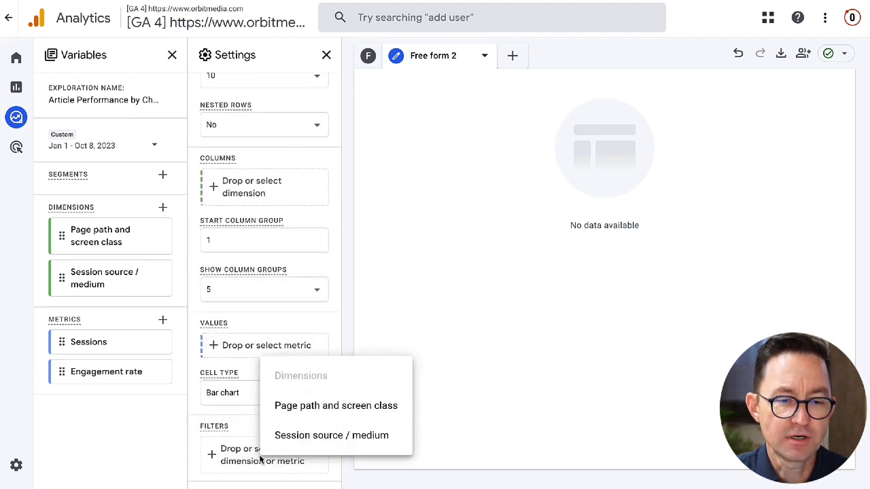
click(336, 405)
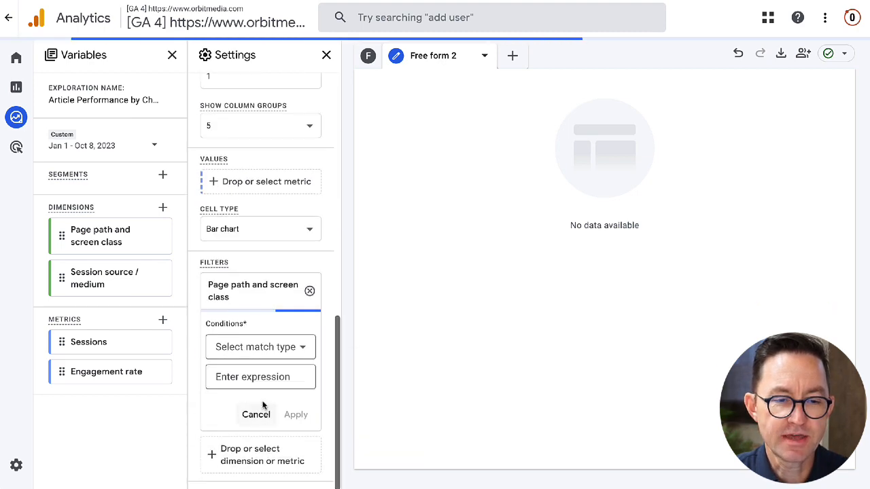
click(260, 346)
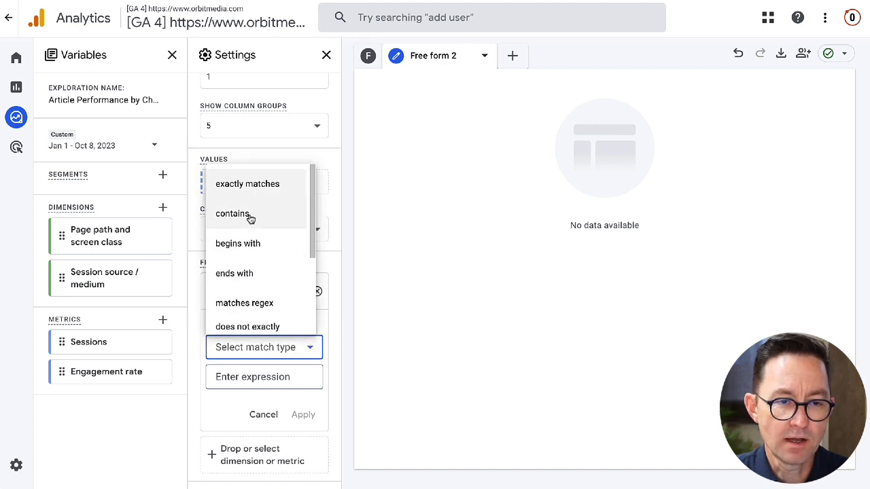
mouse_move(255, 195)
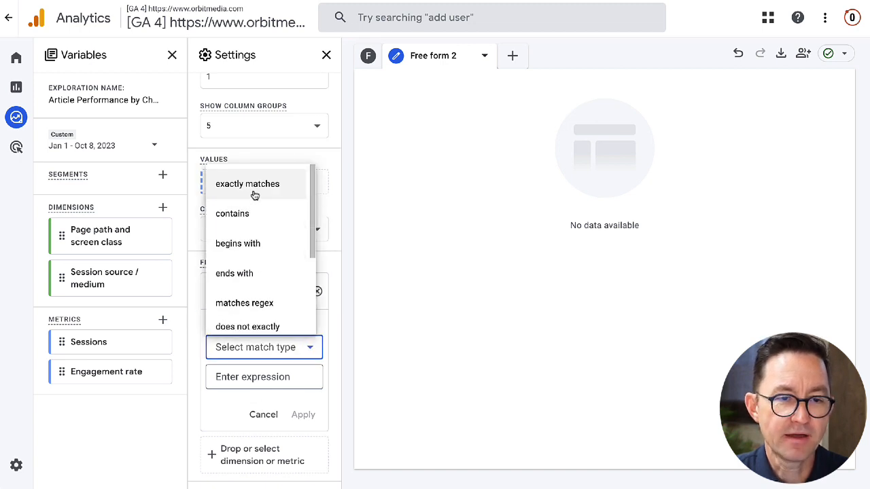
click(247, 183)
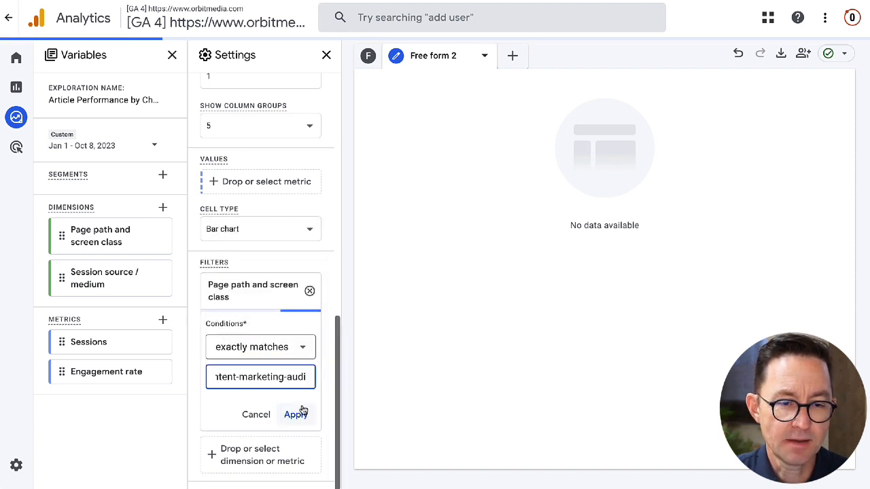
click(295, 414)
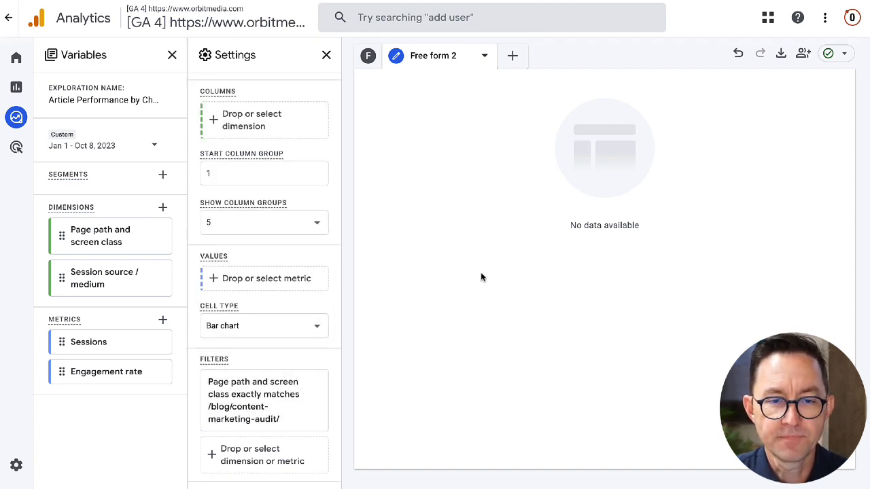
- Display the sessions and engagement rate table by source / medium as a heat map
click(264, 278)
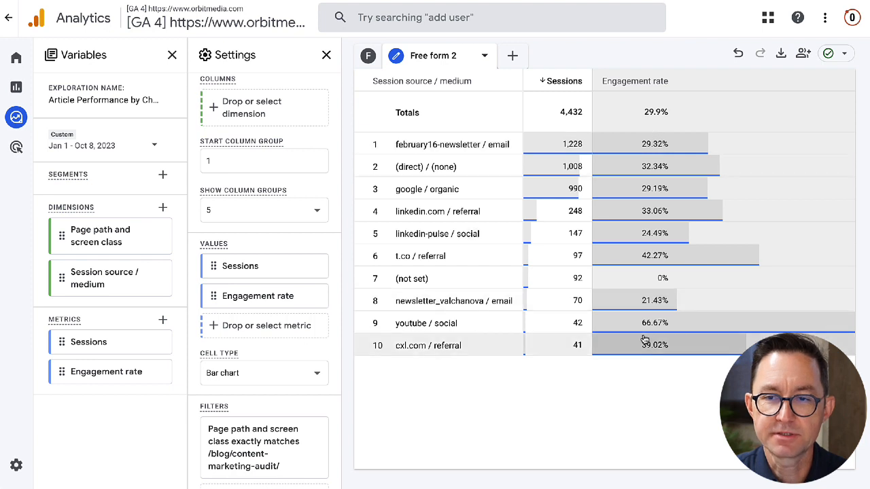
click(264, 373)
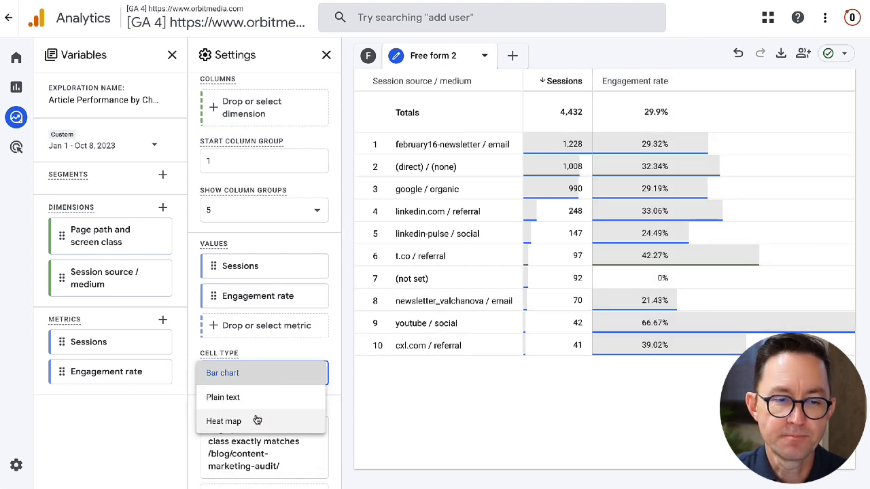
click(224, 421)
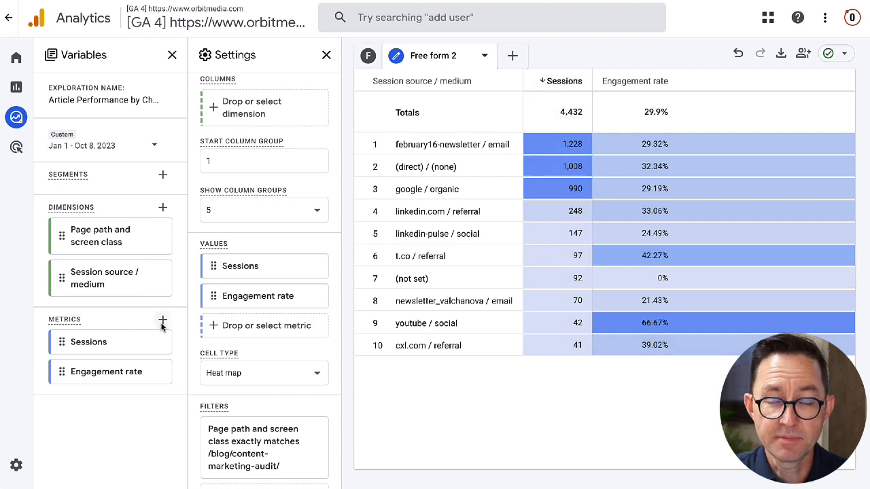
mouse_move(521, 106)
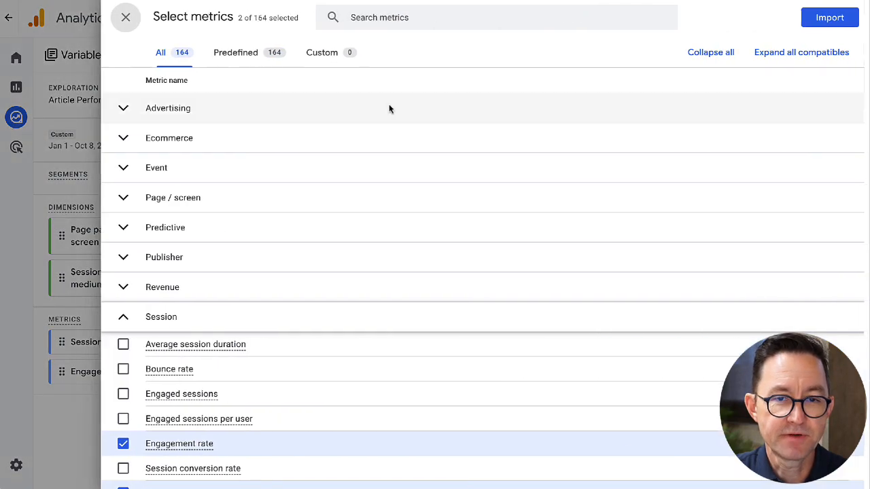
- Import Device category and drag it into Columns to split the heat map by device
click(126, 17)
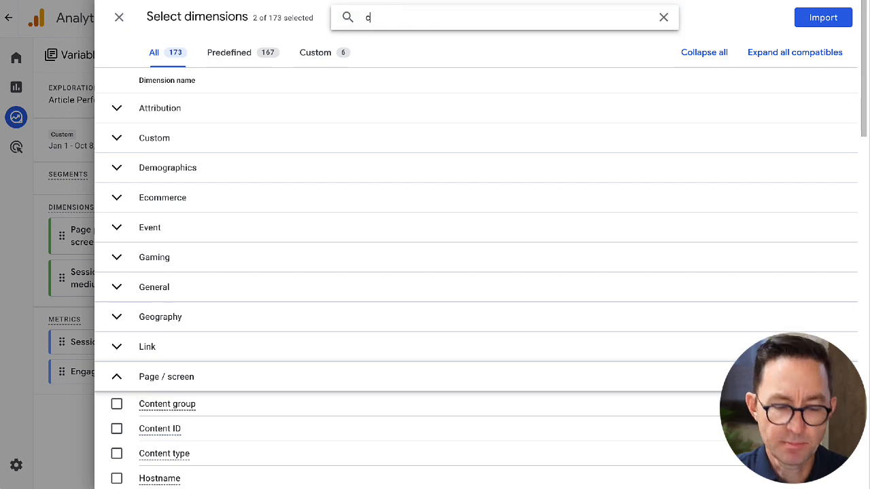
text(ateg)
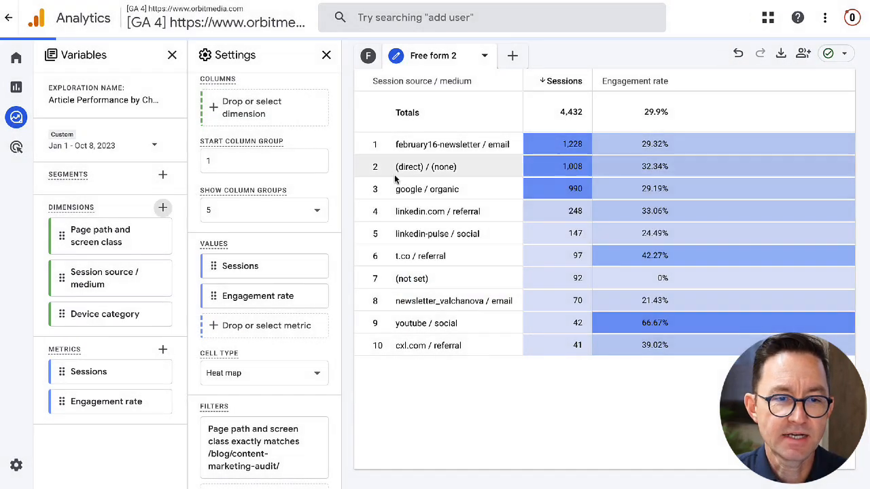
scroll(up, 3)
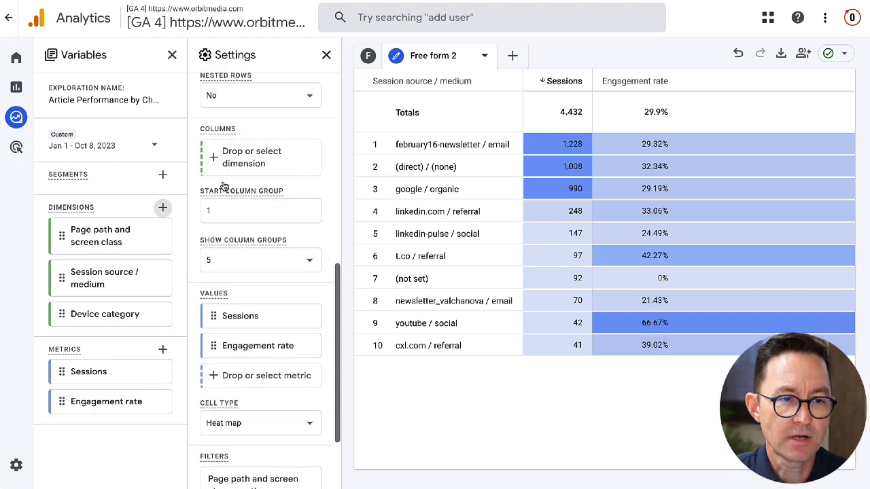
drag(105, 313, 257, 151)
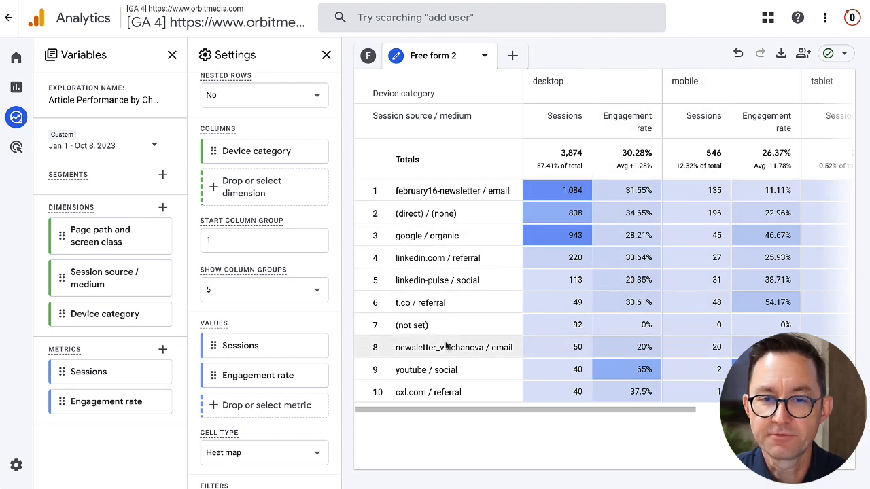
mouse_move(772, 302)
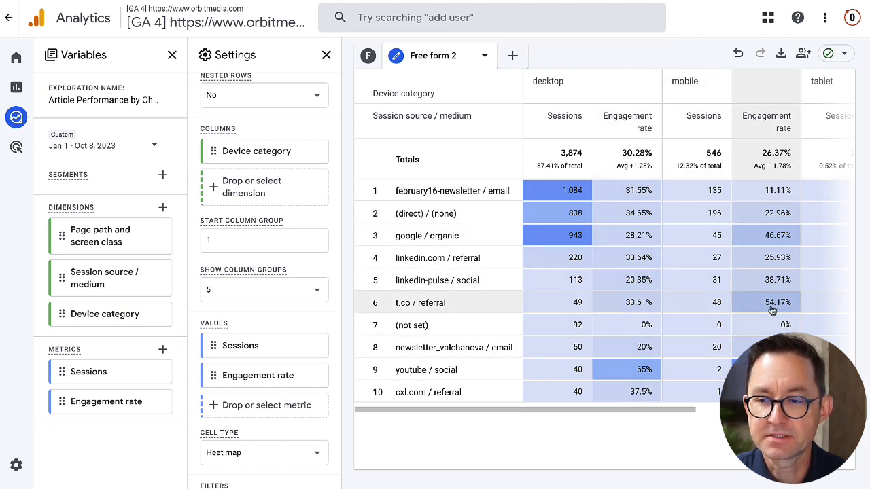
mouse_move(501, 196)
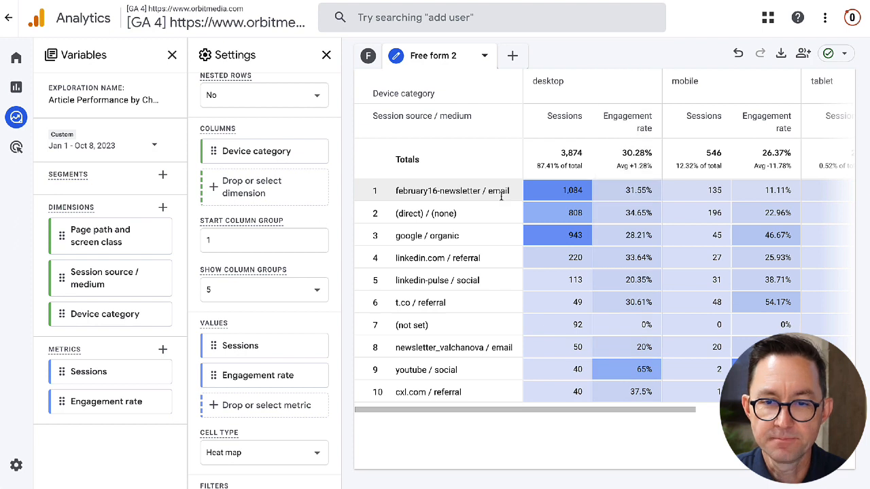
mouse_move(608, 197)
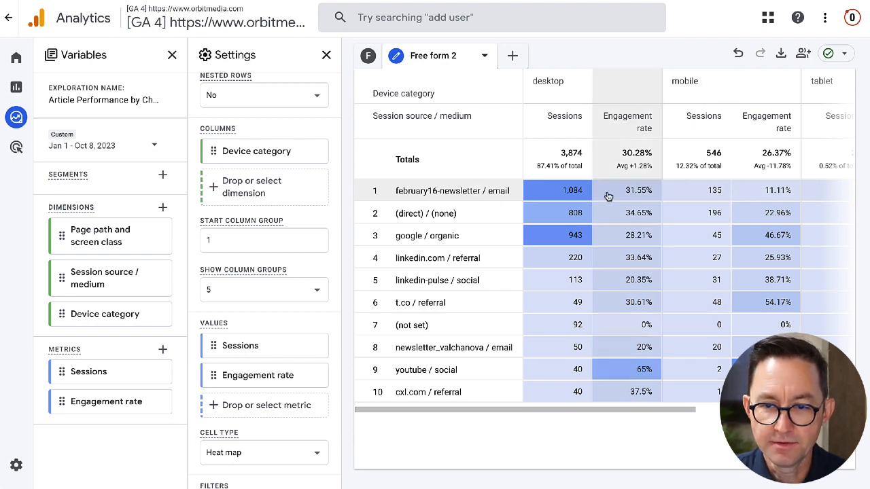
mouse_move(734, 195)
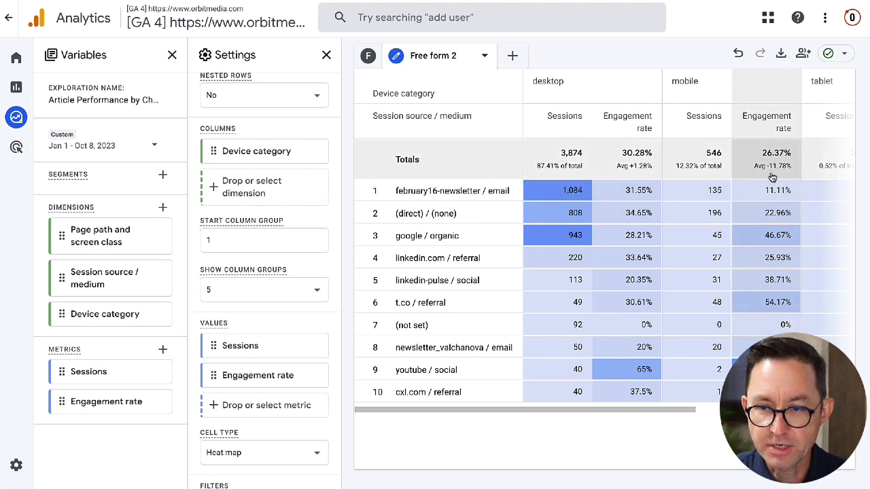
mouse_move(760, 175)
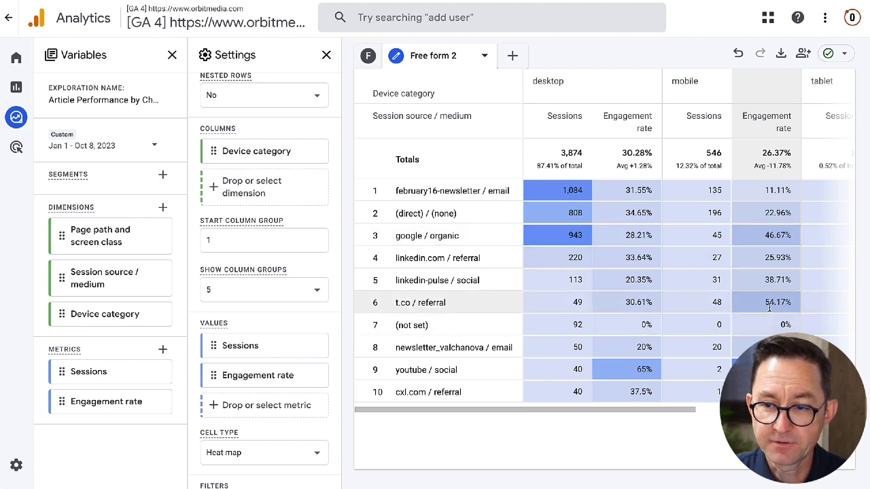
mouse_move(743, 274)
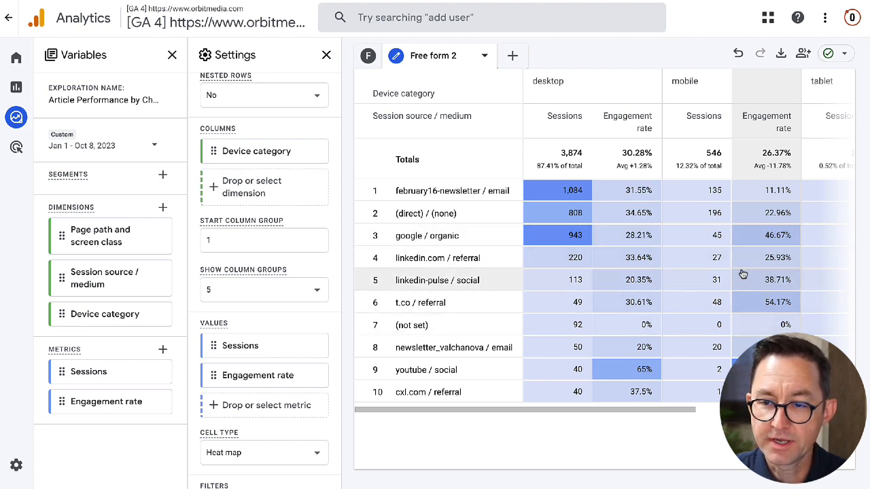
mouse_move(447, 302)
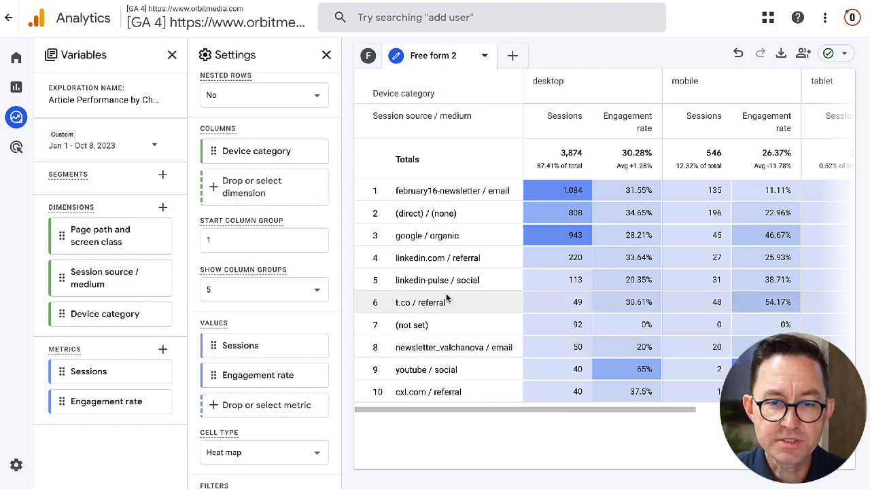
mouse_move(408, 325)
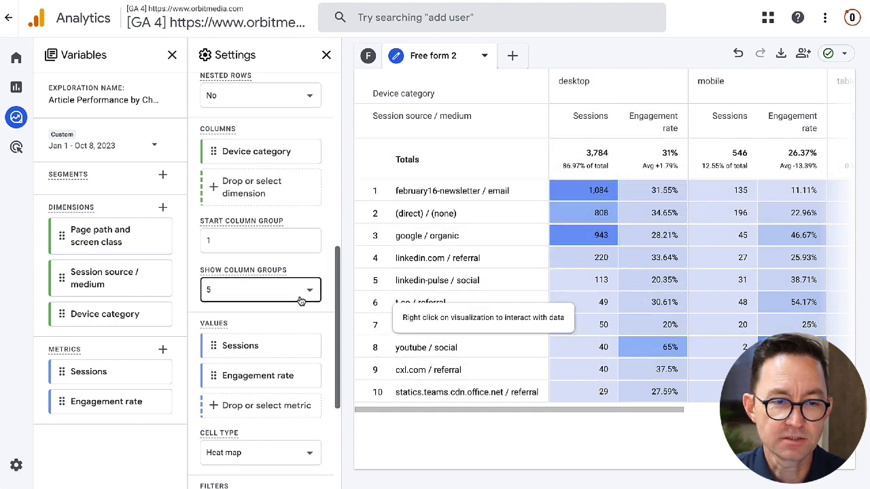
- Set the table to show 25 rows and scroll across the results
scroll(down, 3)
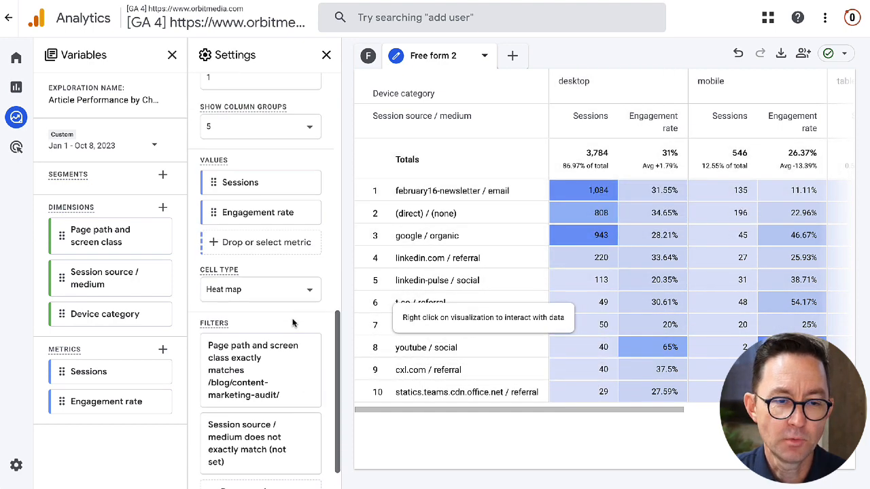
scroll(up, 3)
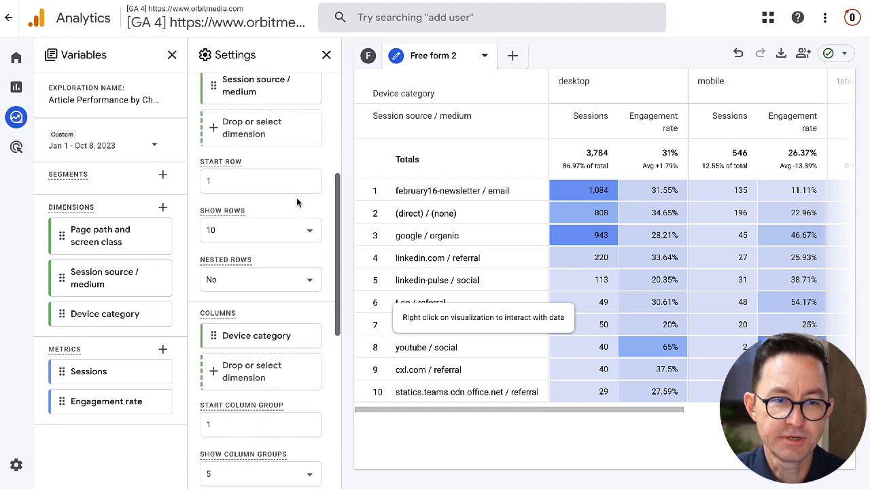
click(260, 230)
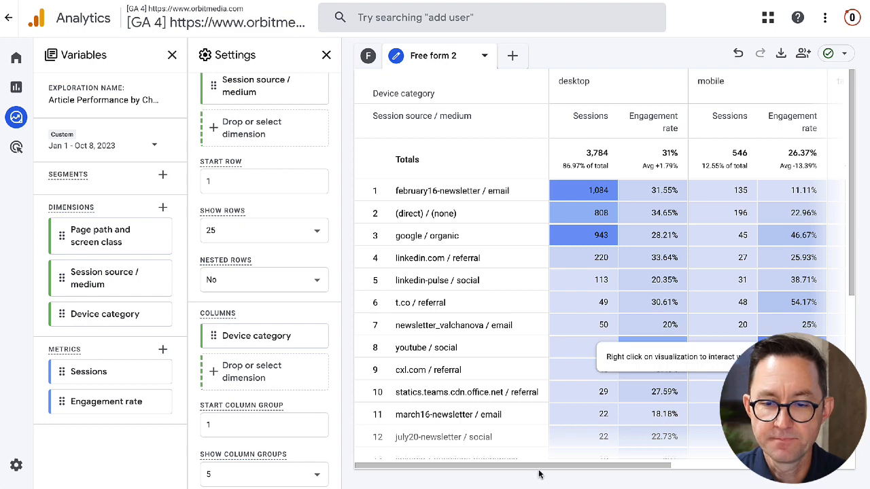
scroll(right, 3)
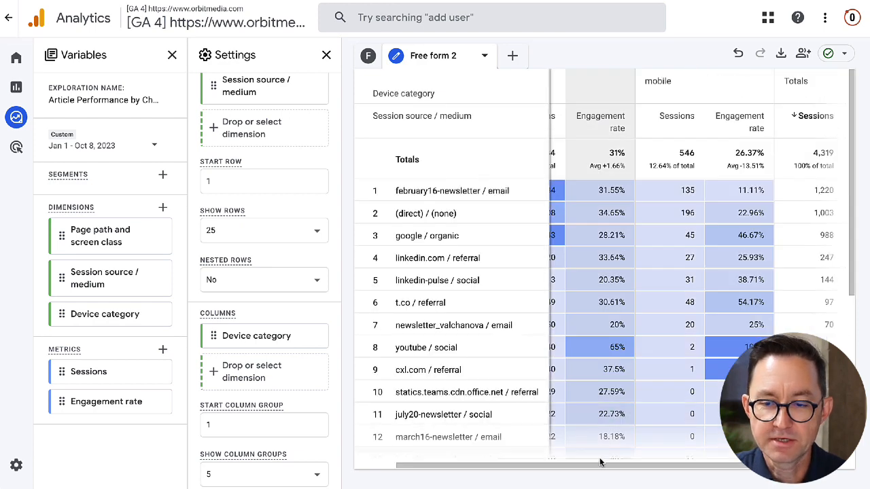
scroll(left, 3)
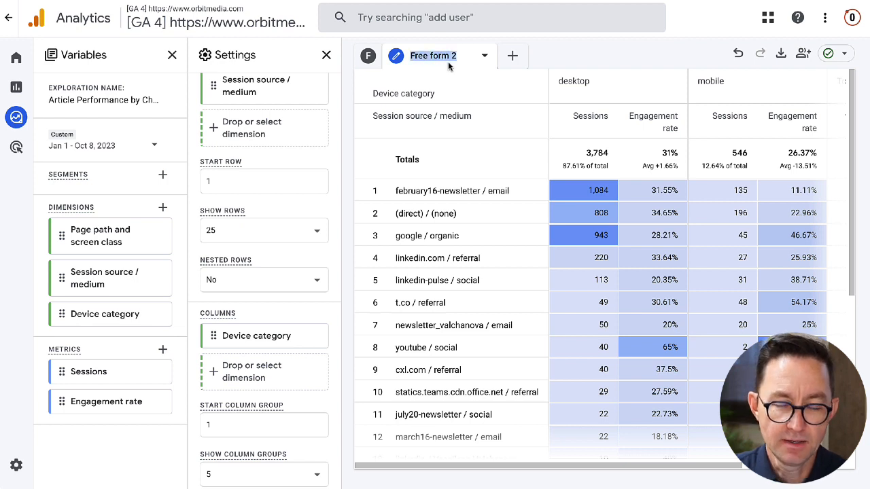
mouse_move(449, 67)
text(XYZ)
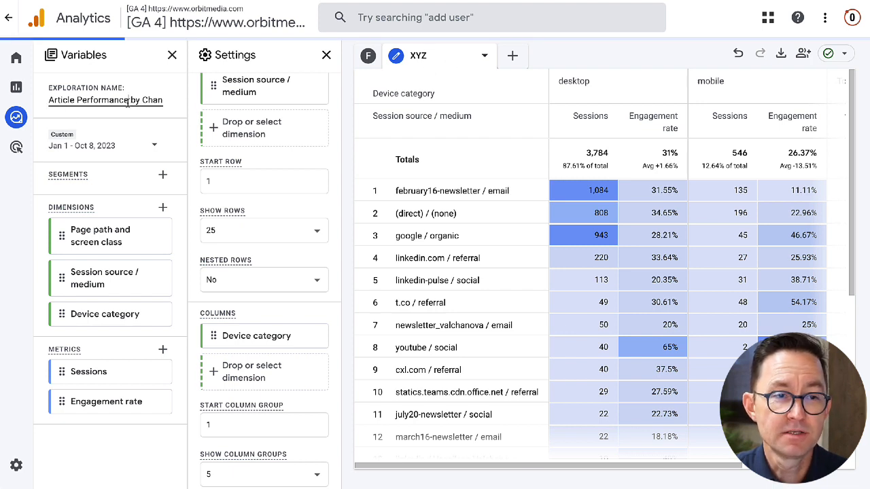
- Share the newest Article Performance by Channel exploration read-only from the Explorations list
click(17, 117)
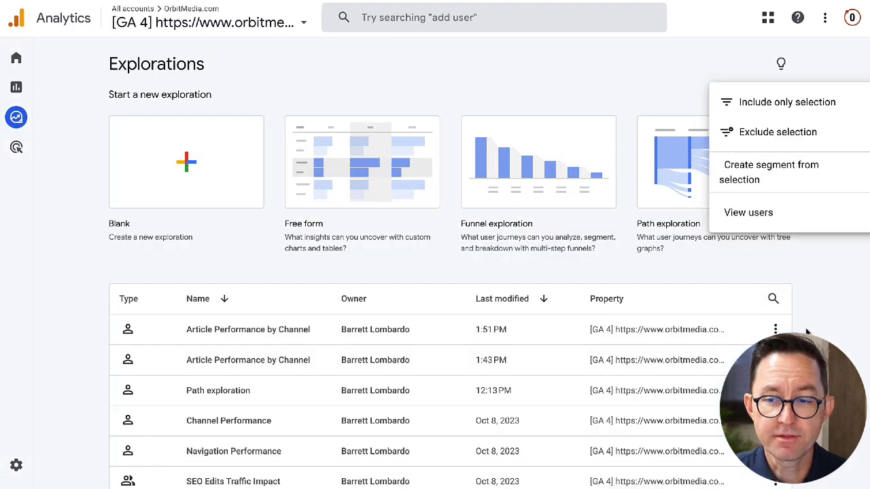
click(791, 160)
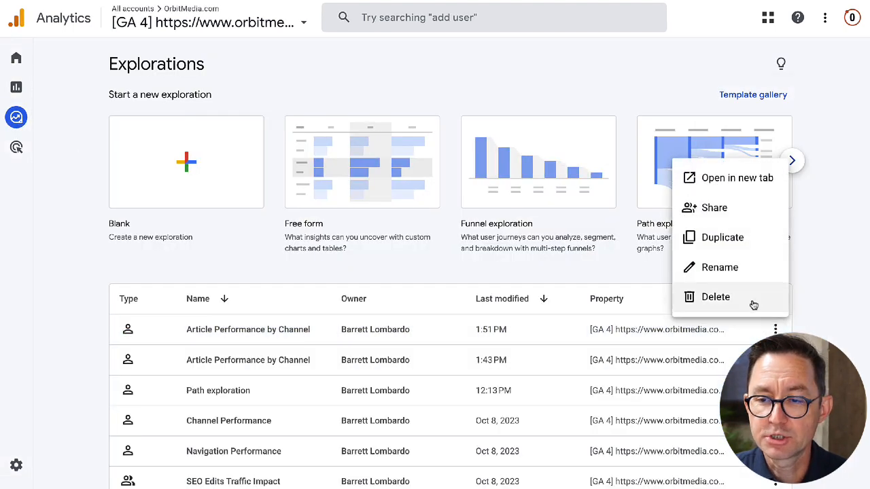
click(714, 207)
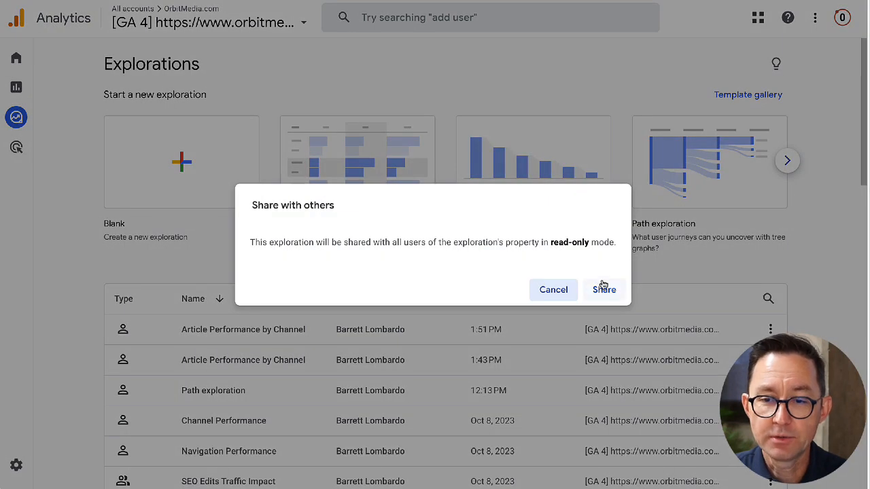
click(604, 290)
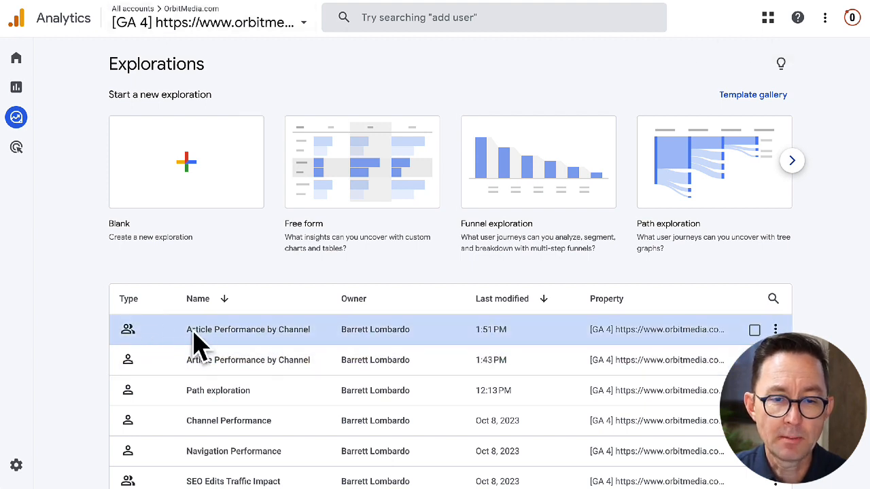
mouse_move(605, 282)
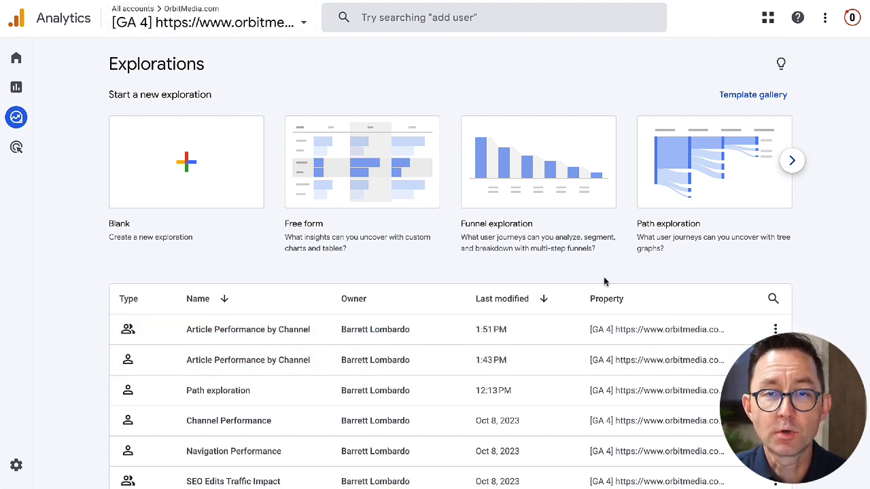
mouse_move(547, 109)
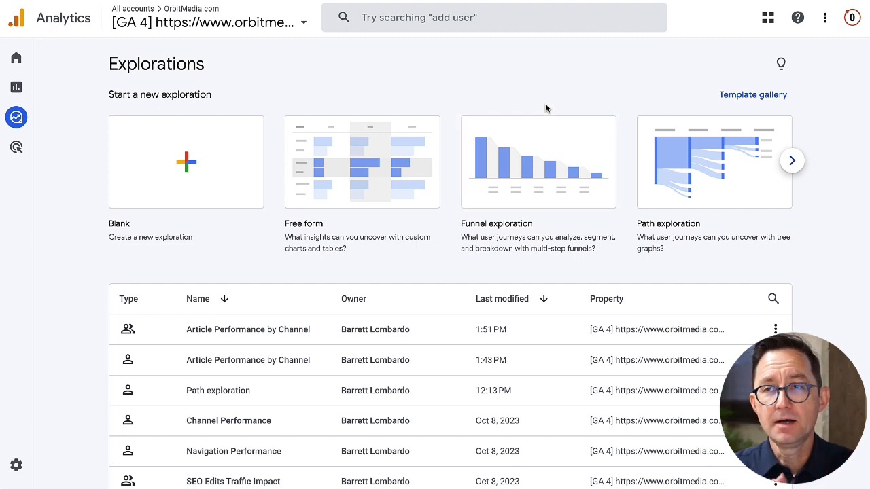